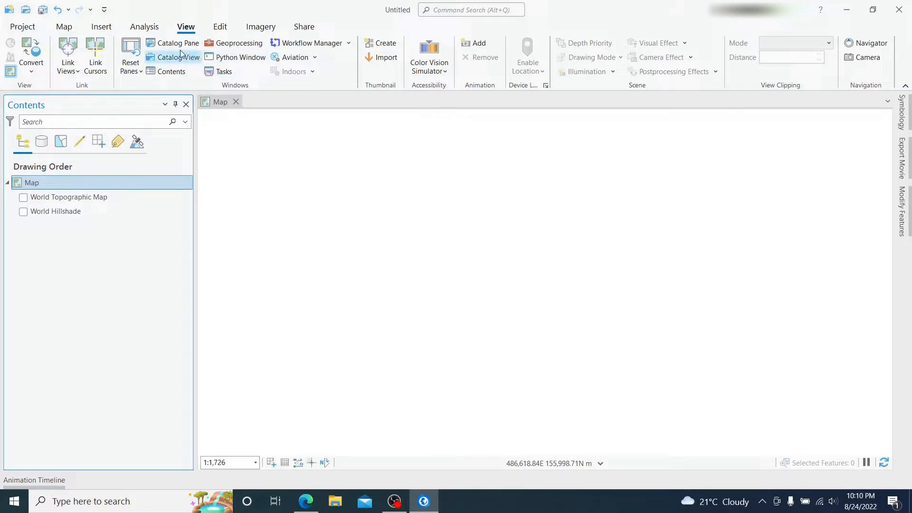
{"action": "mouse_move", "coordinate": [177, 42]}
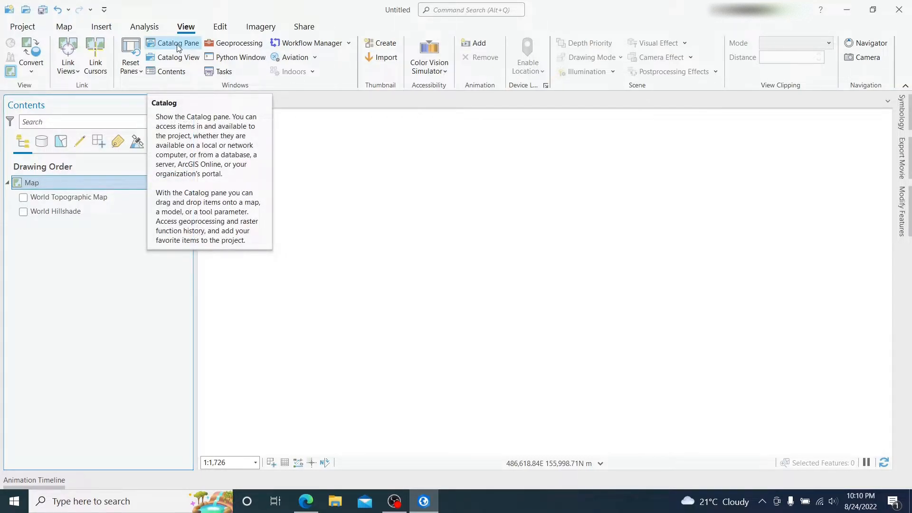
Open the Catalog pane and expand temp.gdb to reveal the Parcels feature class
{"action": "left_click", "coordinate": [177, 43]}
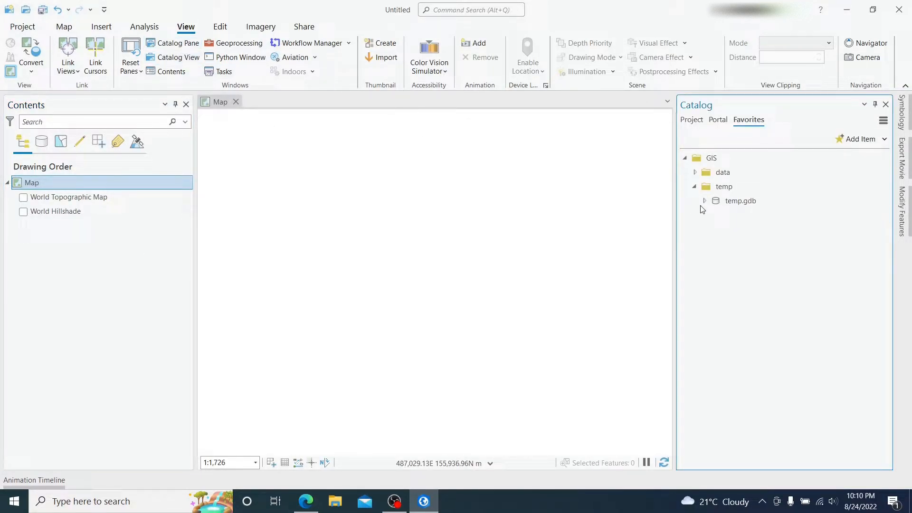
{"action": "left_click", "coordinate": [704, 201]}
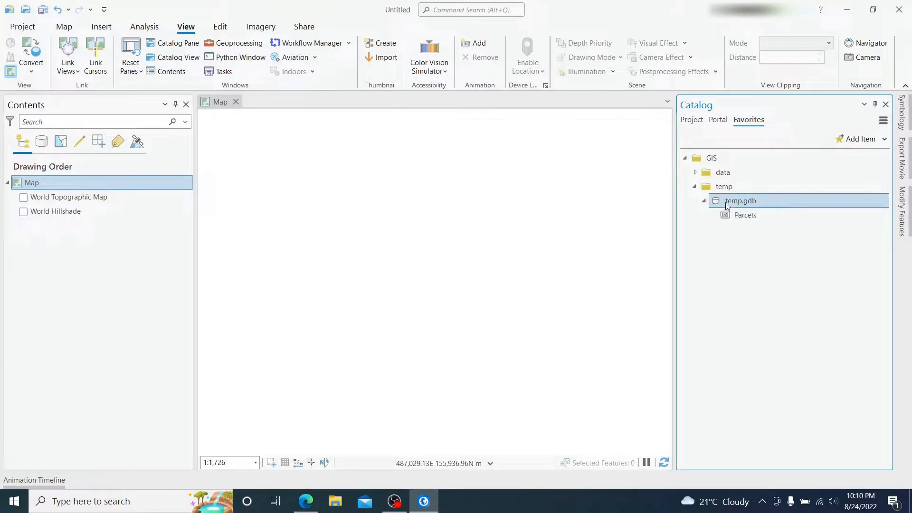
{"action": "mouse_move", "coordinate": [741, 201]}
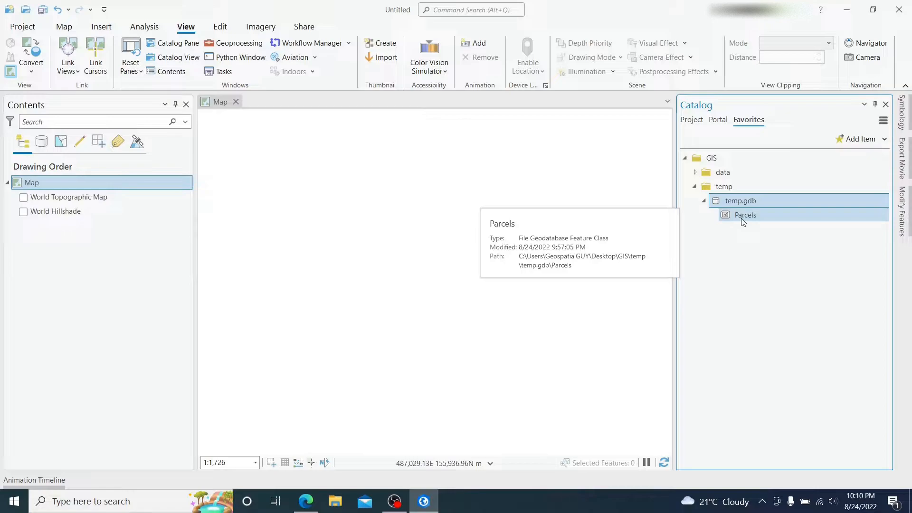
{"action": "mouse_move", "coordinate": [751, 220]}
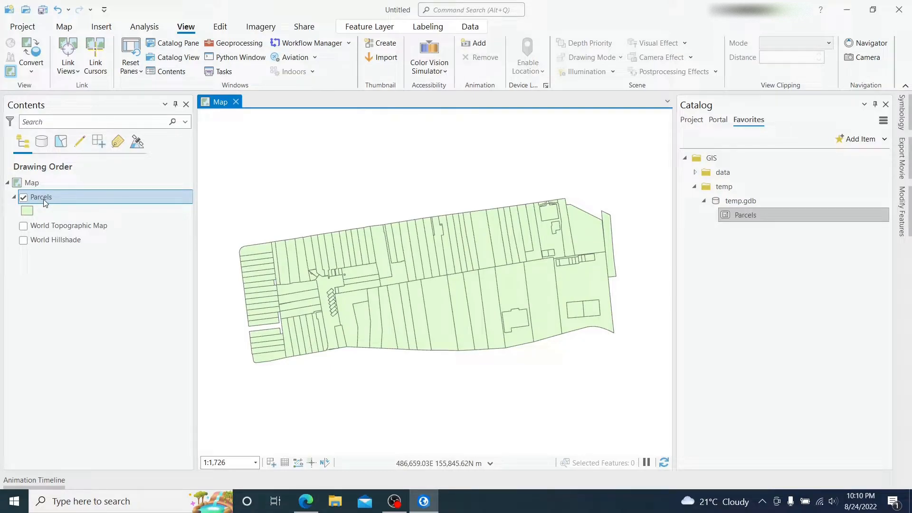
Turn on Parcels labels and change the label field from Shape_Length to ID
{"action": "right_click", "coordinate": [40, 197]}
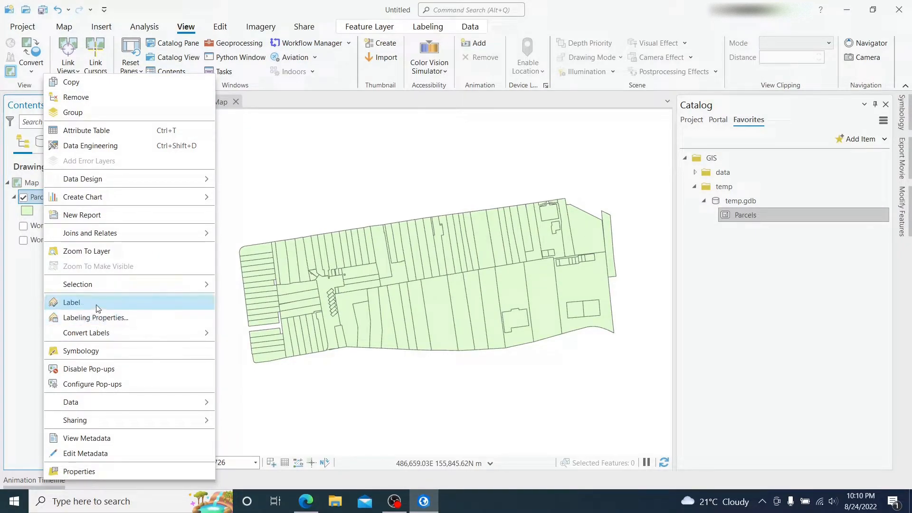
{"action": "left_click", "coordinate": [71, 302]}
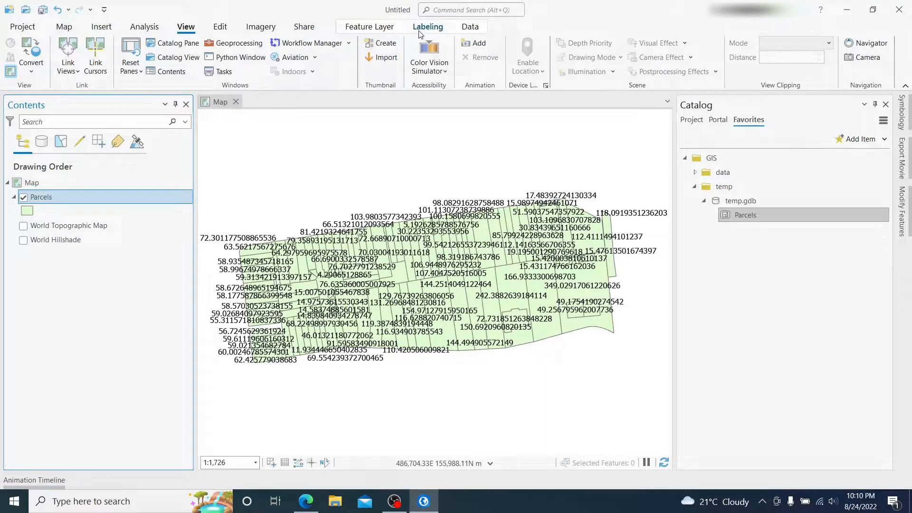
{"action": "left_click", "coordinate": [428, 26]}
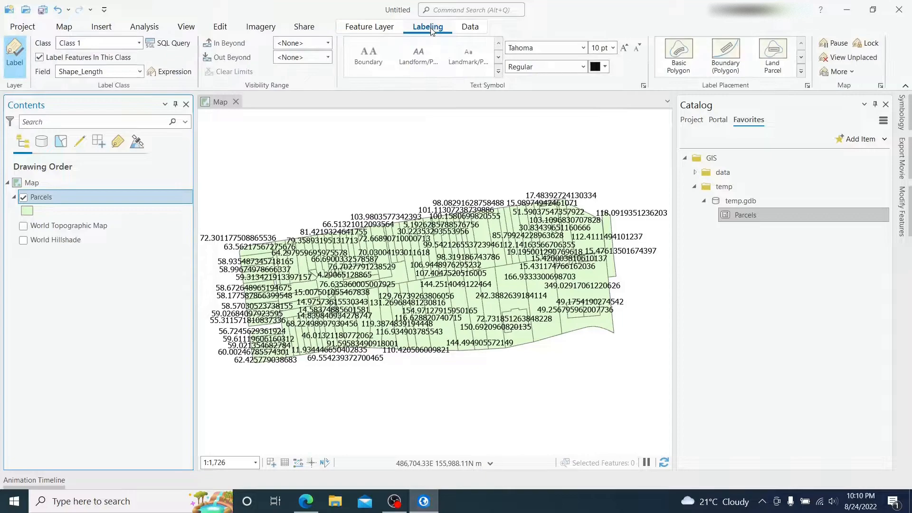
{"action": "left_click", "coordinate": [91, 42]}
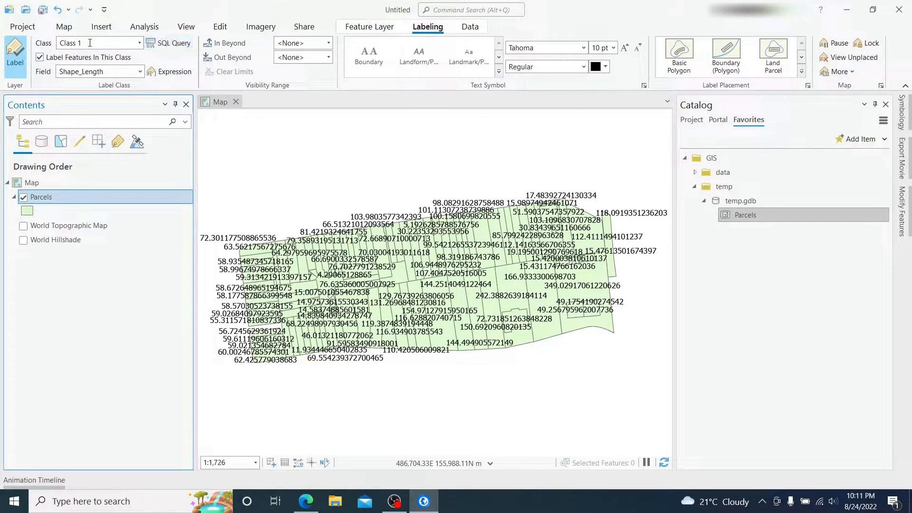
{"action": "left_click", "coordinate": [138, 72]}
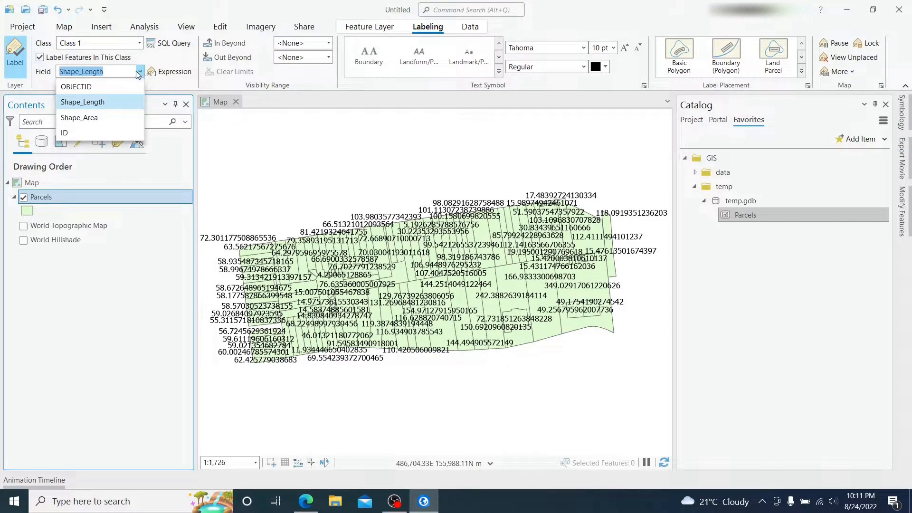
{"action": "left_click", "coordinate": [83, 102]}
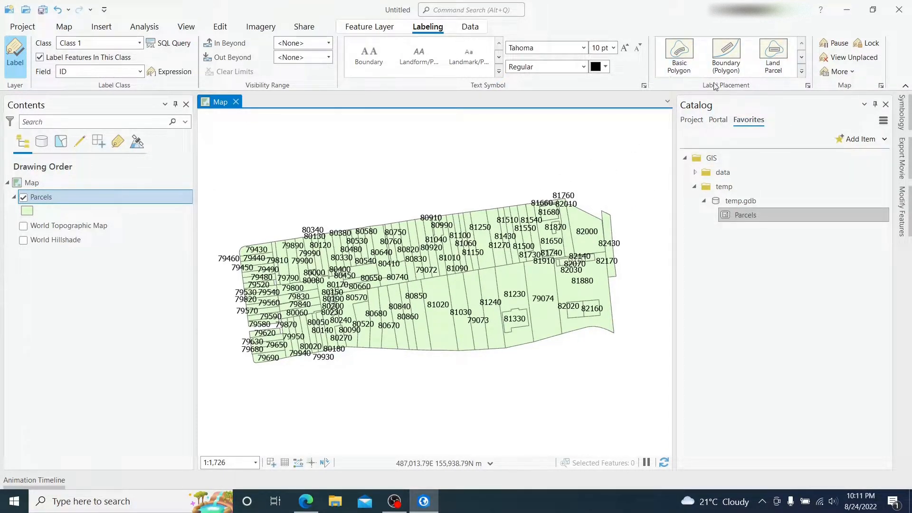
{"action": "mouse_move", "coordinate": [808, 86]}
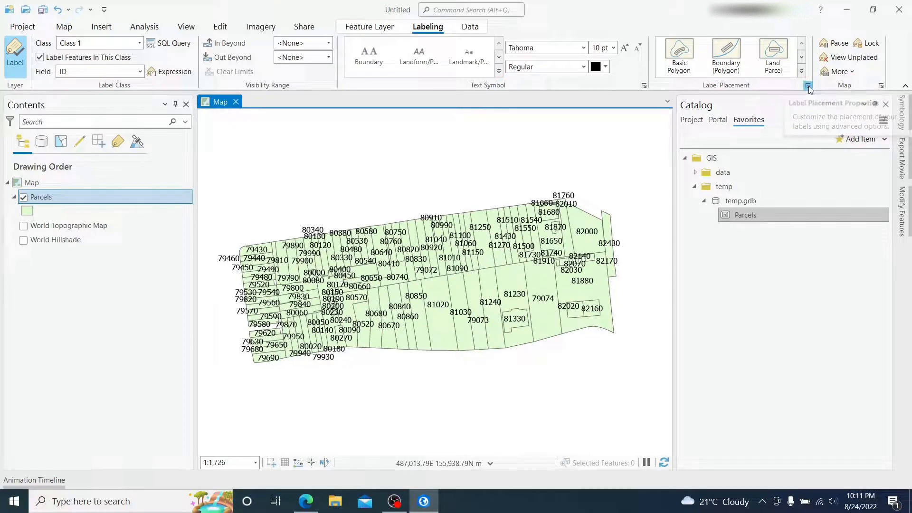
Set the parcel label polygon placement to Straight in polygon
{"action": "left_click", "coordinate": [808, 86]}
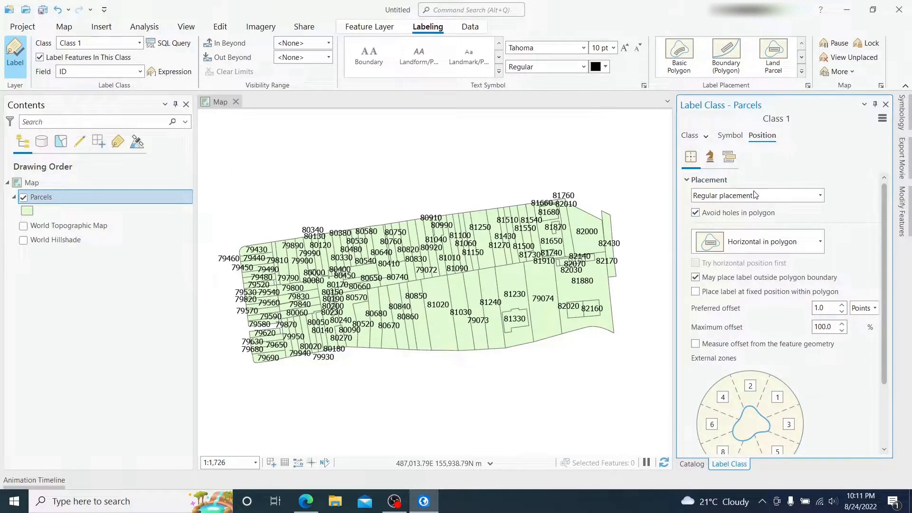
{"action": "left_click", "coordinate": [690, 157]}
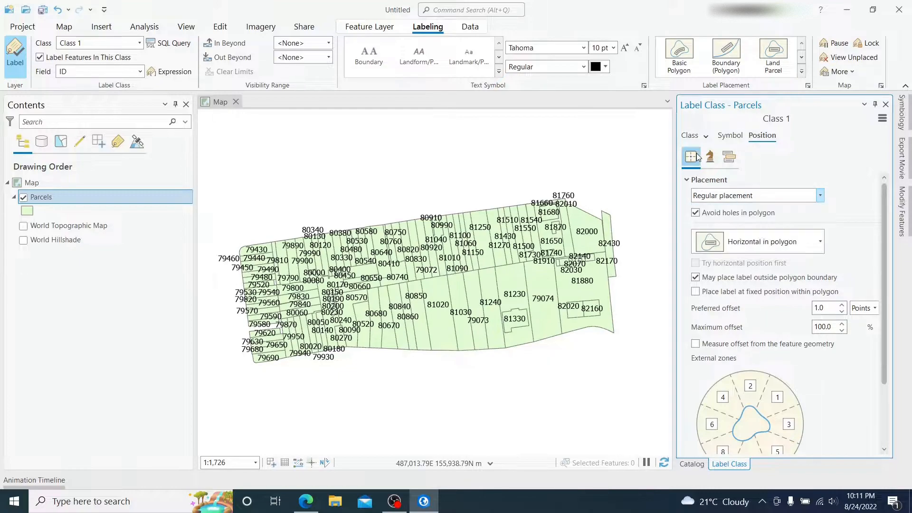
{"action": "left_click", "coordinate": [819, 195]}
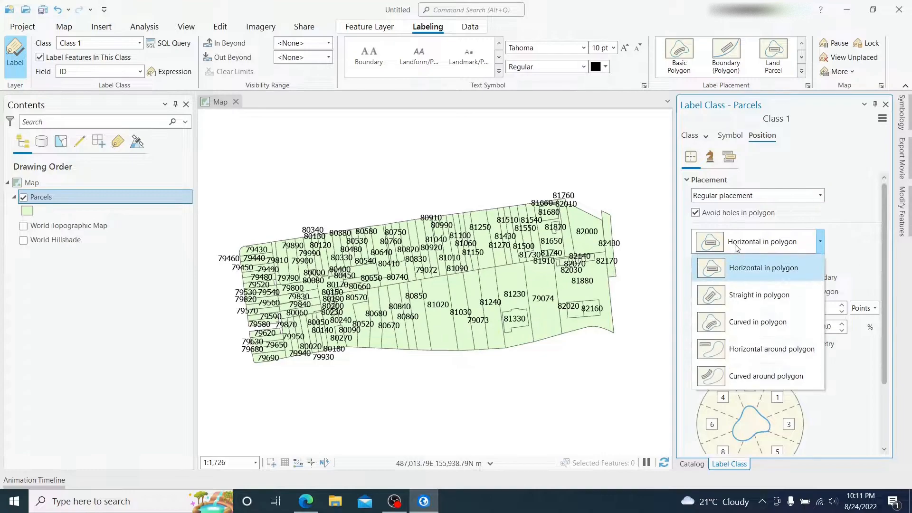
{"action": "mouse_move", "coordinate": [759, 295]}
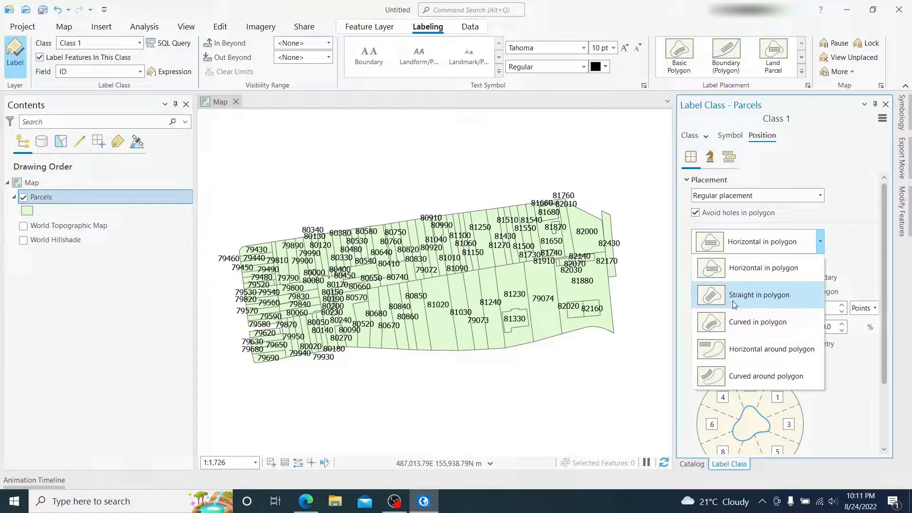
{"action": "left_click", "coordinate": [758, 295]}
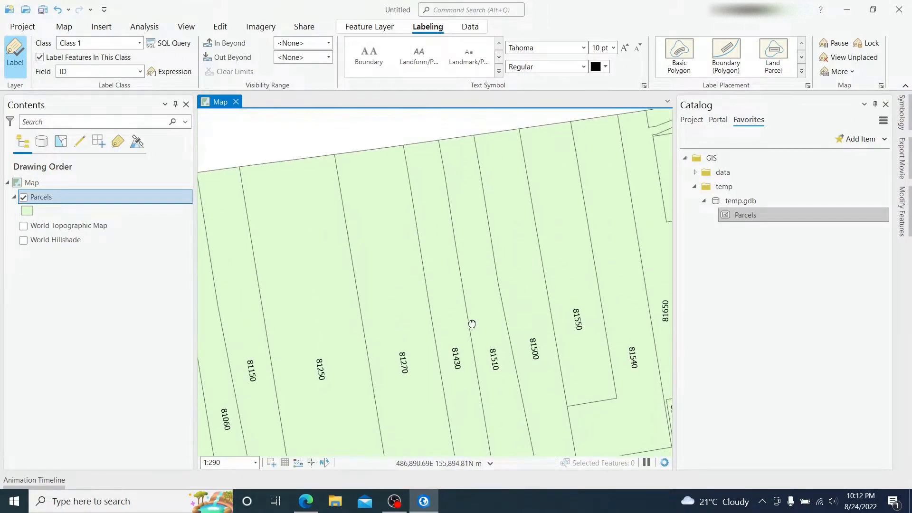
Close the Export Movie pane and switch to the View tab's pane commands
{"action": "scroll", "scroll_direction": "down", "scroll_amount": 3}
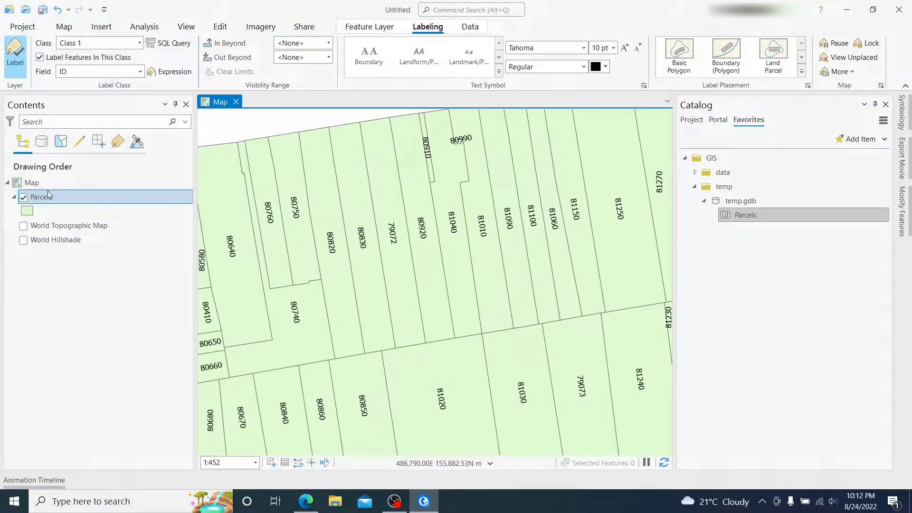
{"action": "right_click", "coordinate": [42, 197]}
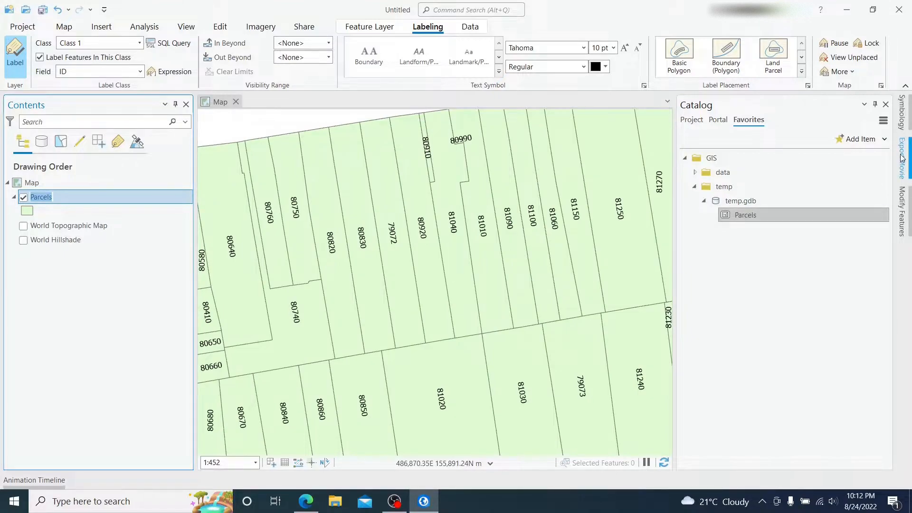
{"action": "left_click", "coordinate": [903, 157]}
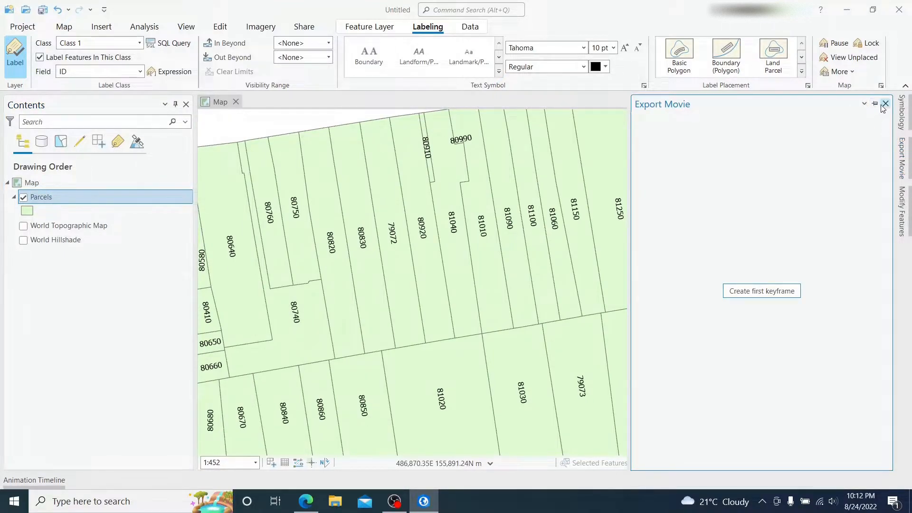
{"action": "left_click", "coordinate": [886, 104]}
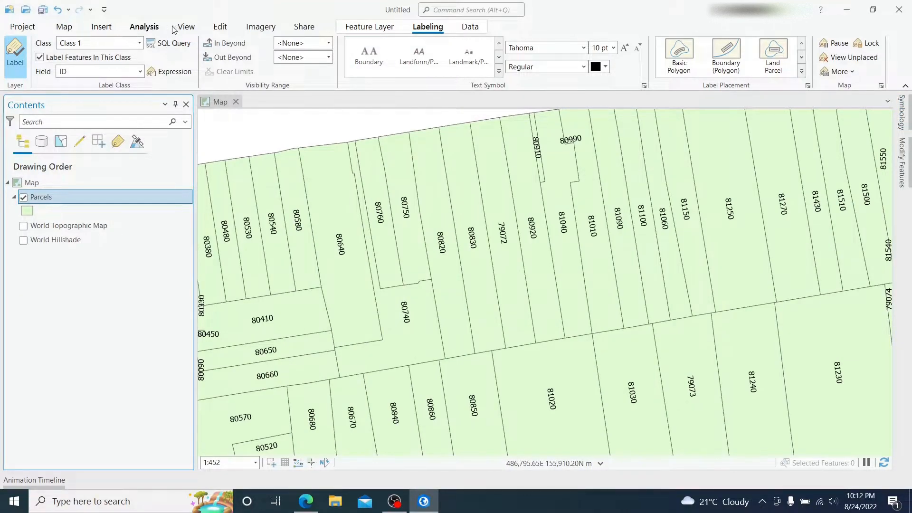
{"action": "left_click", "coordinate": [186, 27]}
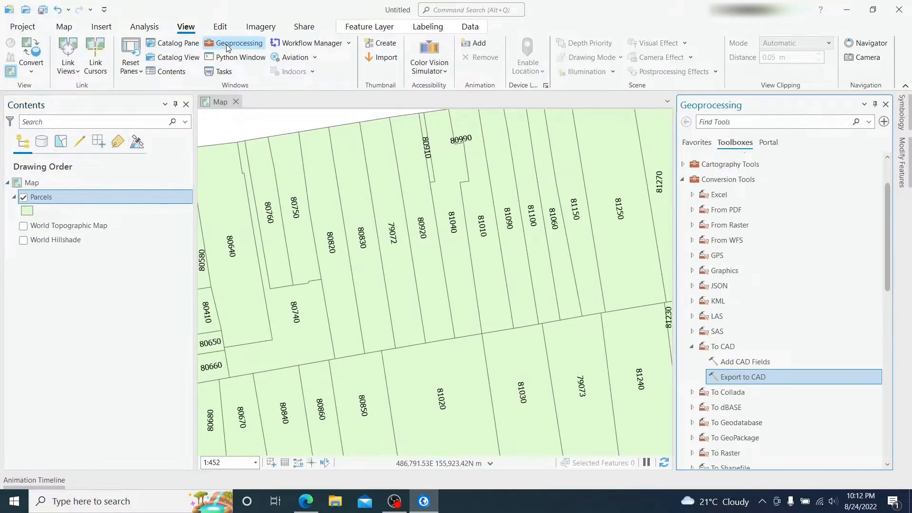
Launch Export to CAD and begin filling its input features parameter
{"action": "left_click", "coordinate": [723, 346]}
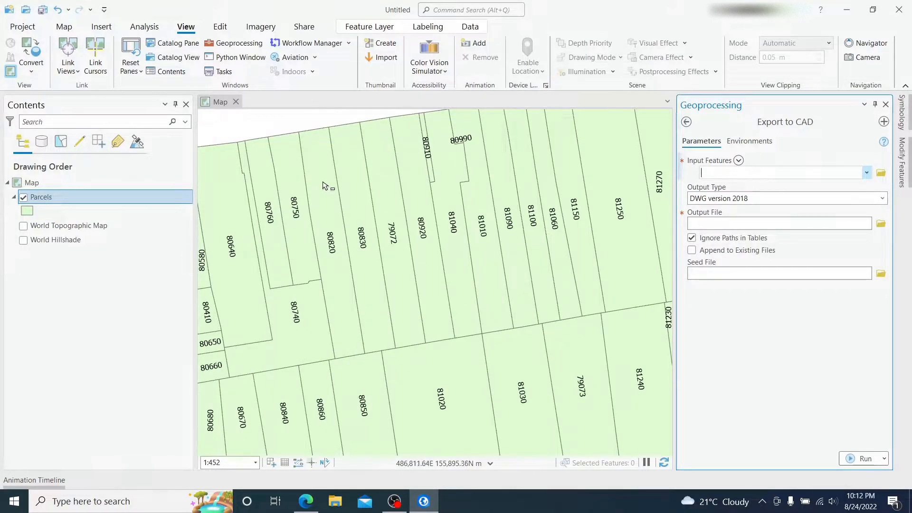
{"action": "left_click", "coordinate": [334, 251]}
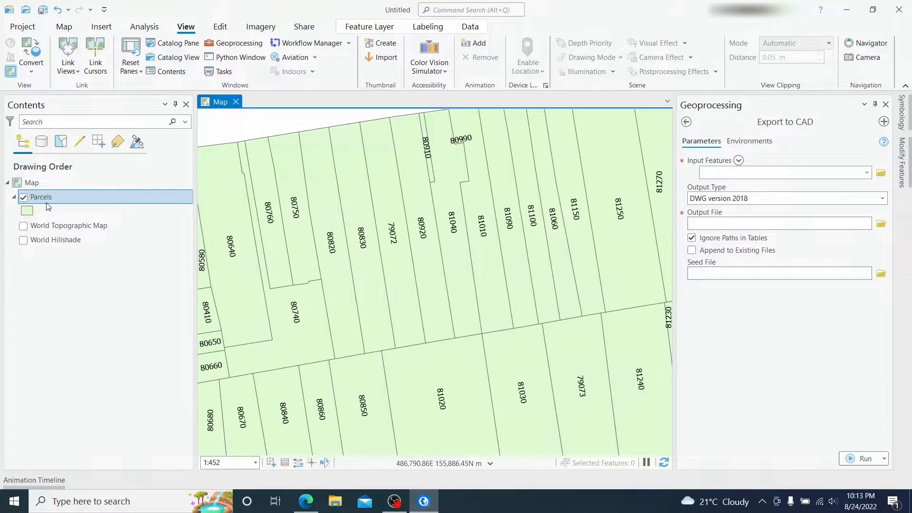
{"action": "left_click", "coordinate": [41, 197]}
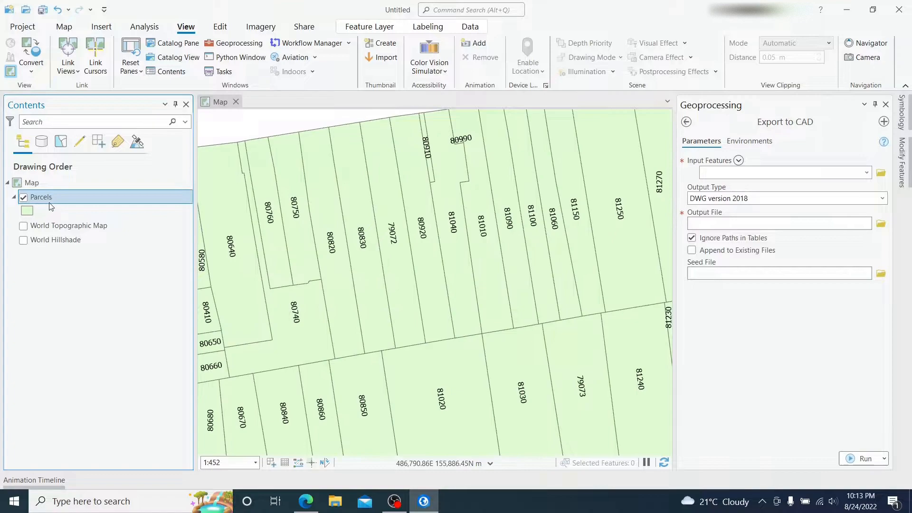
Launch Convert Labels To Annotation from the Parcels layer's context menu
{"action": "right_click", "coordinate": [41, 196]}
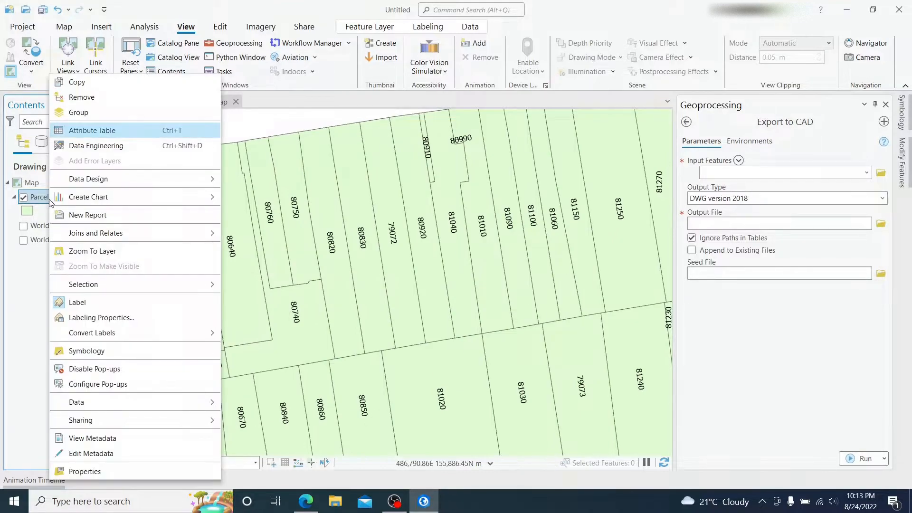
{"action": "mouse_move", "coordinate": [95, 233]}
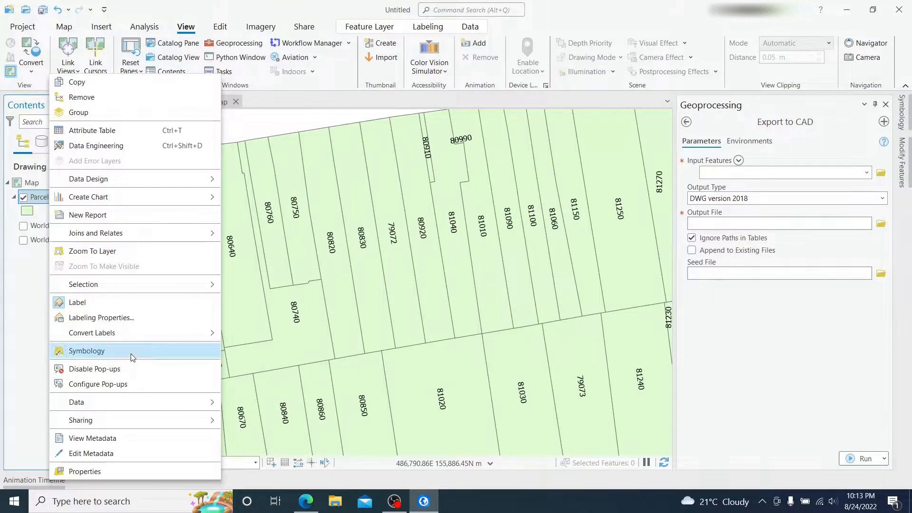
{"action": "mouse_move", "coordinate": [114, 336]}
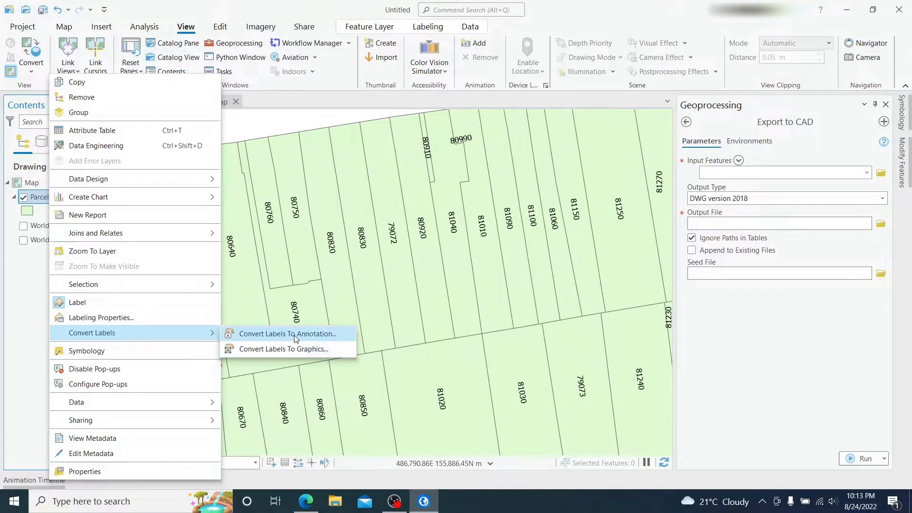
{"action": "mouse_move", "coordinate": [289, 333]}
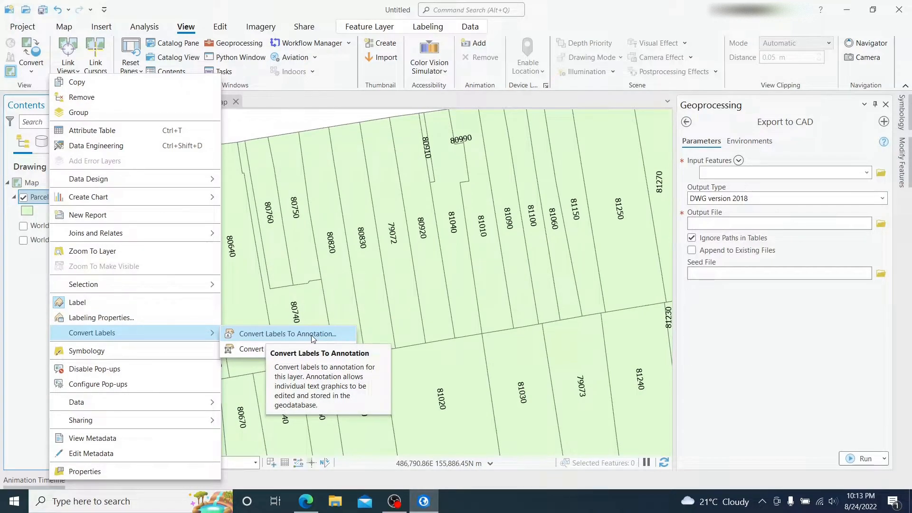
{"action": "mouse_move", "coordinate": [285, 350]}
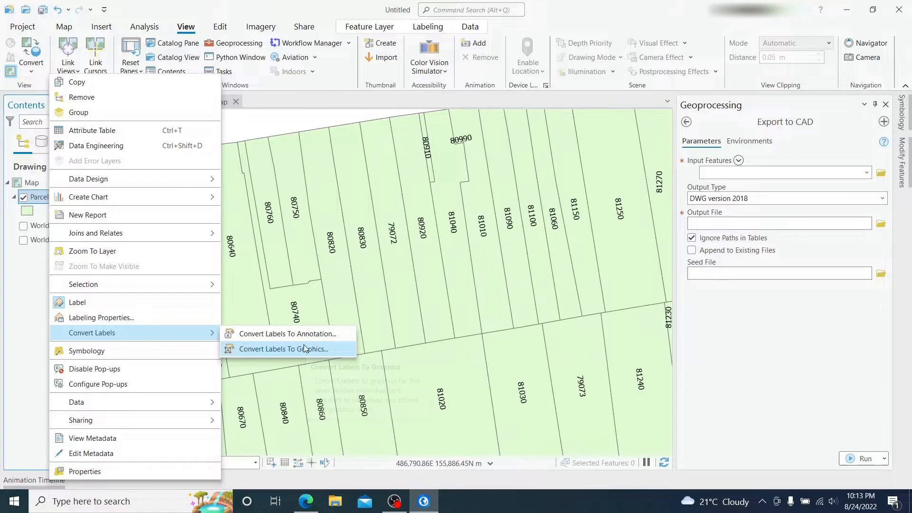
{"action": "mouse_move", "coordinate": [287, 333]}
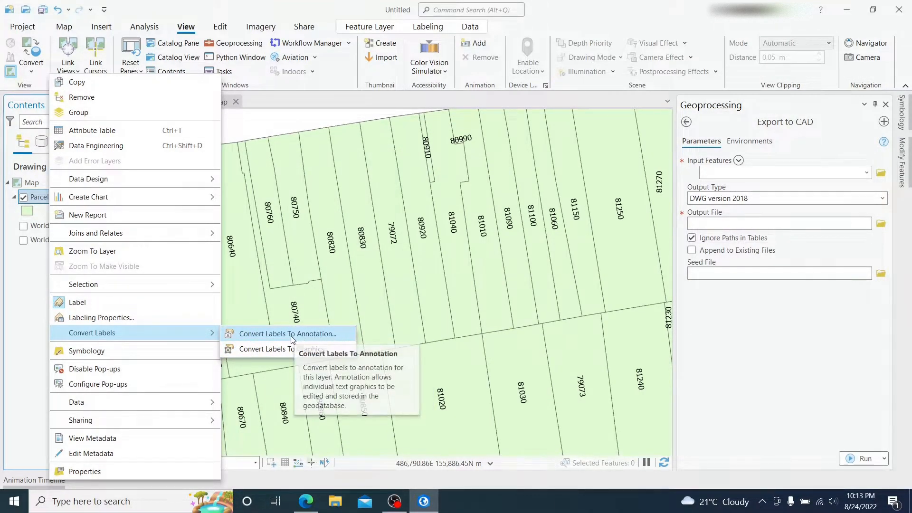
{"action": "left_click", "coordinate": [290, 334]}
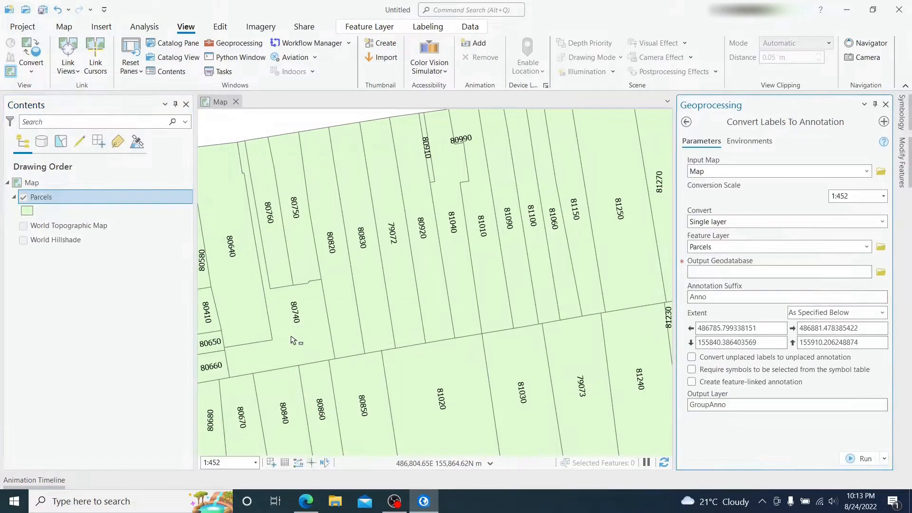
Widen the Geoprocessing pane and zoom out, then back in on parcels 80170–80240
{"action": "left_click", "coordinate": [776, 171]}
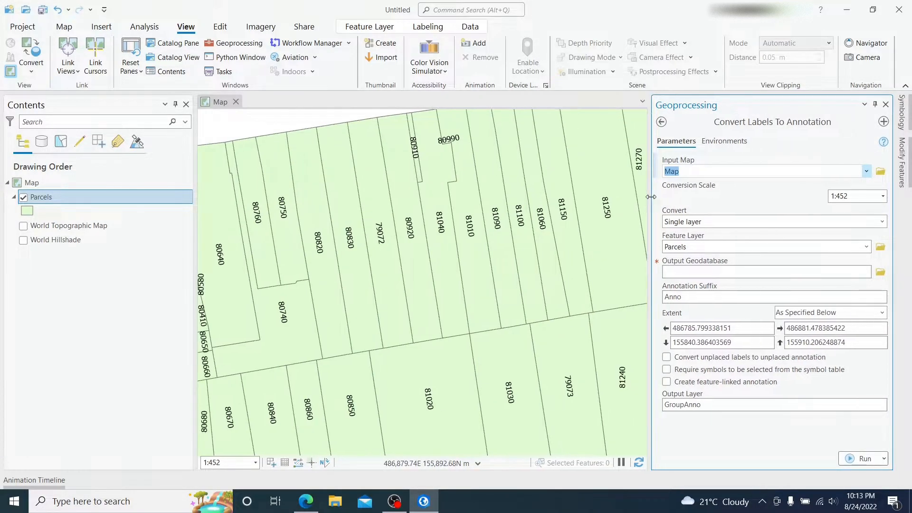
{"action": "scroll", "scroll_direction": "down", "scroll_amount": 3}
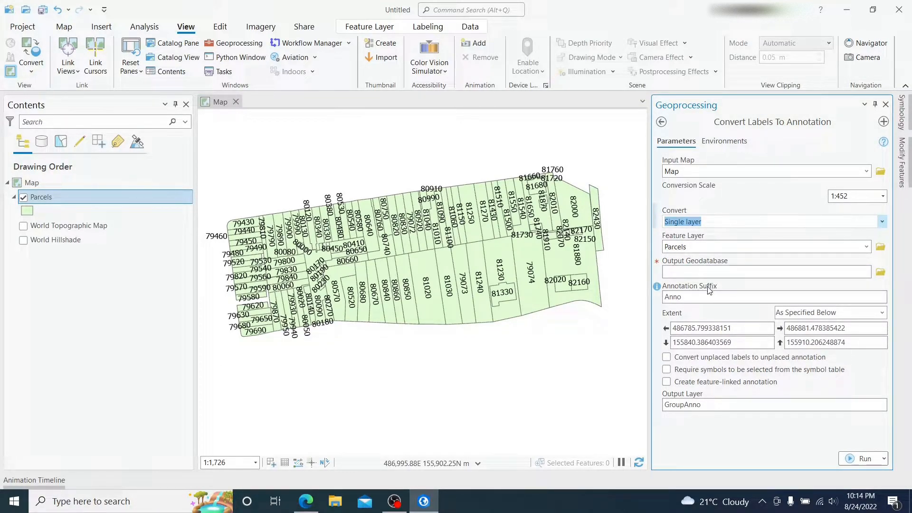
{"action": "scroll", "scroll_direction": "up", "scroll_amount": 3}
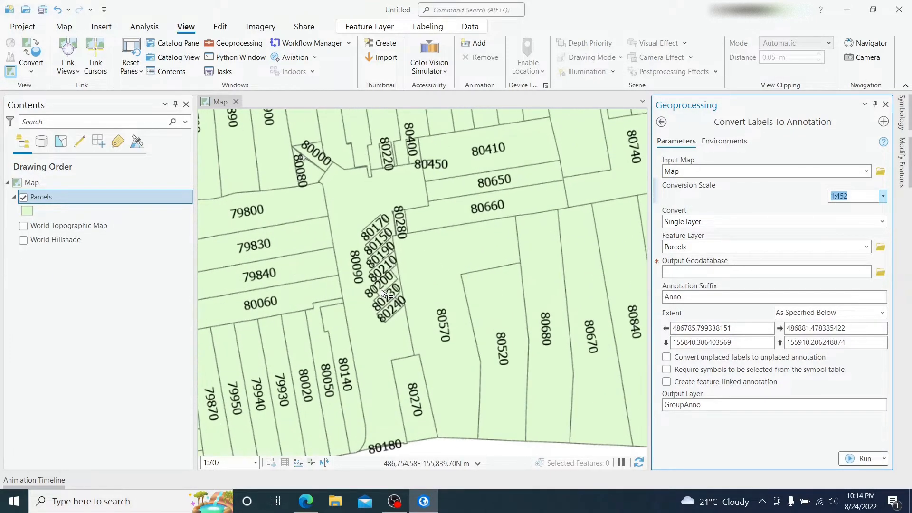
Replace the 1:452 conversion scale with 1:250 and commit it
{"action": "scroll", "scroll_direction": "down", "scroll_amount": 3}
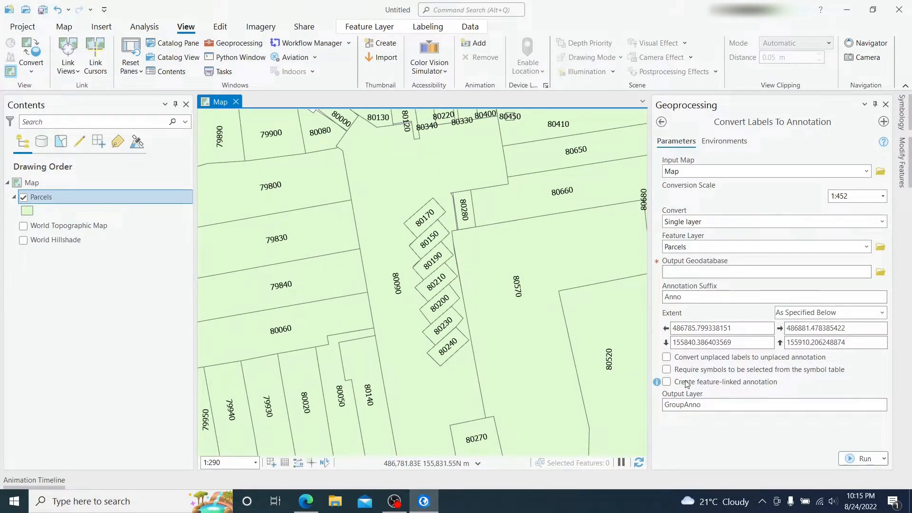
{"action": "left_click", "coordinate": [666, 358]}
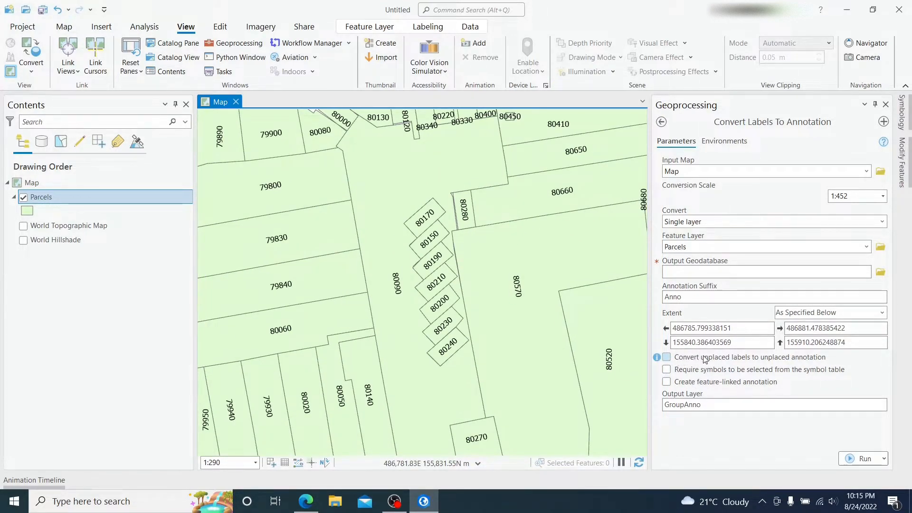
{"action": "left_click", "coordinate": [666, 357]}
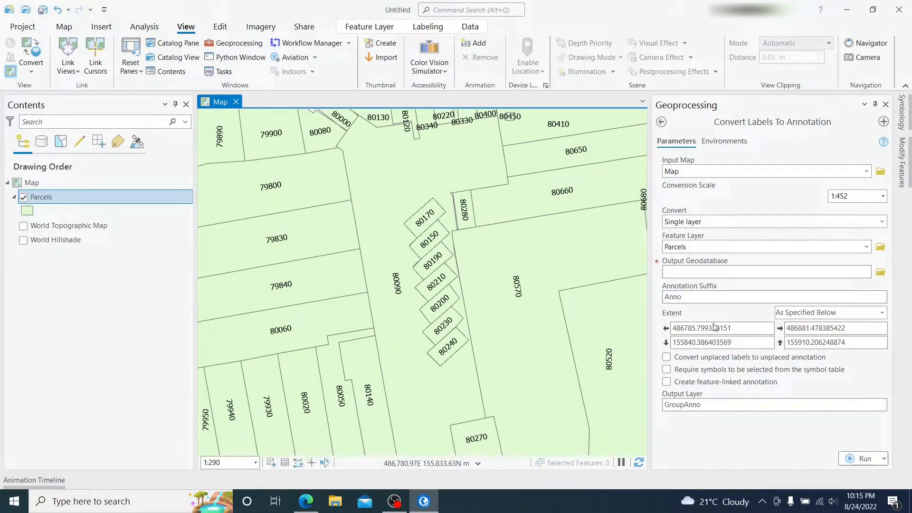
{"action": "left_click", "coordinate": [852, 196]}
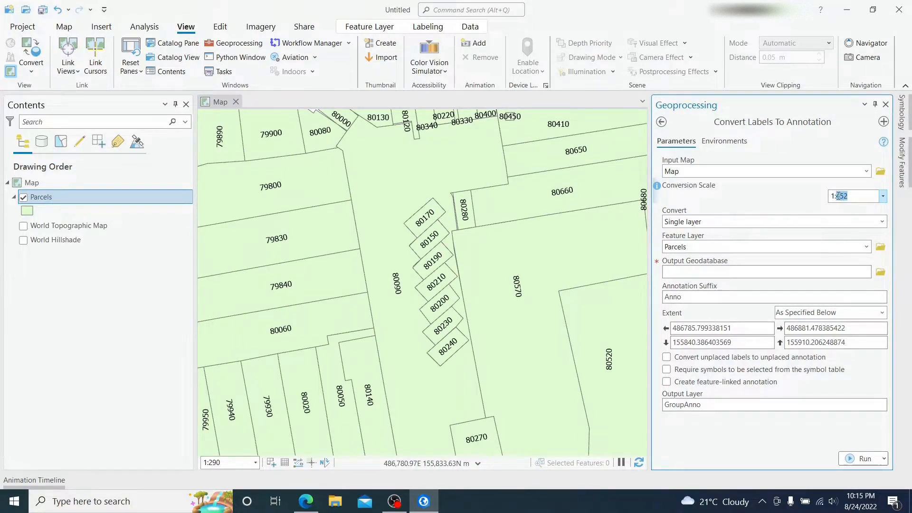
{"action": "type", "text": "1:250"}
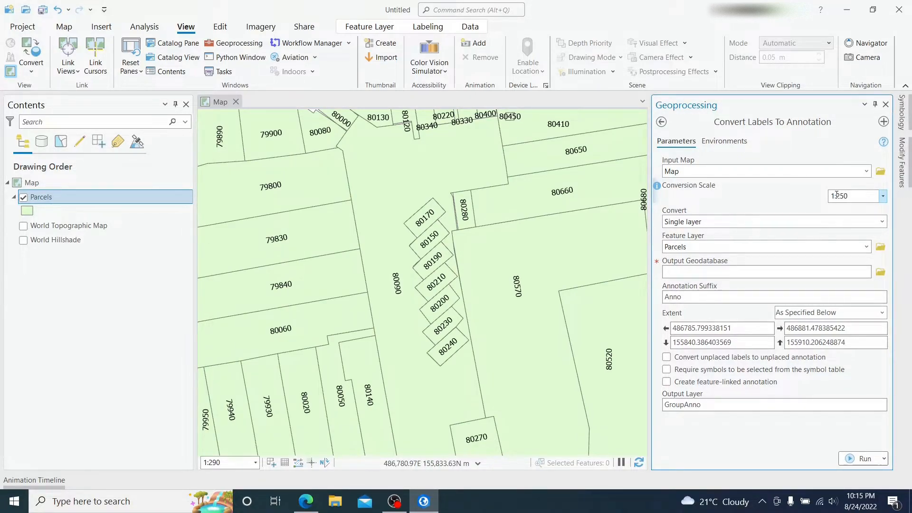
{"action": "type", "text": "1:250"}
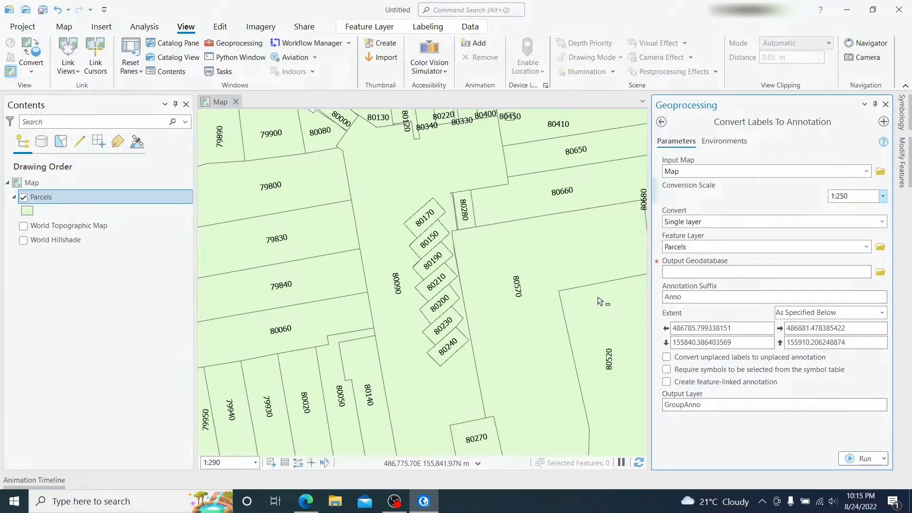
{"action": "left_click", "coordinate": [765, 272]}
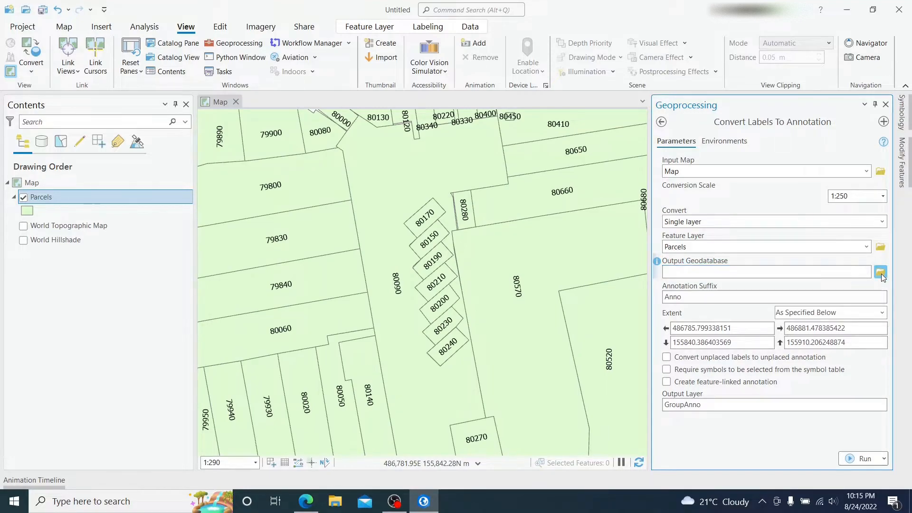
Set temp.gdb as the annotation output geodatabase and list the extent options
{"action": "left_click", "coordinate": [880, 271]}
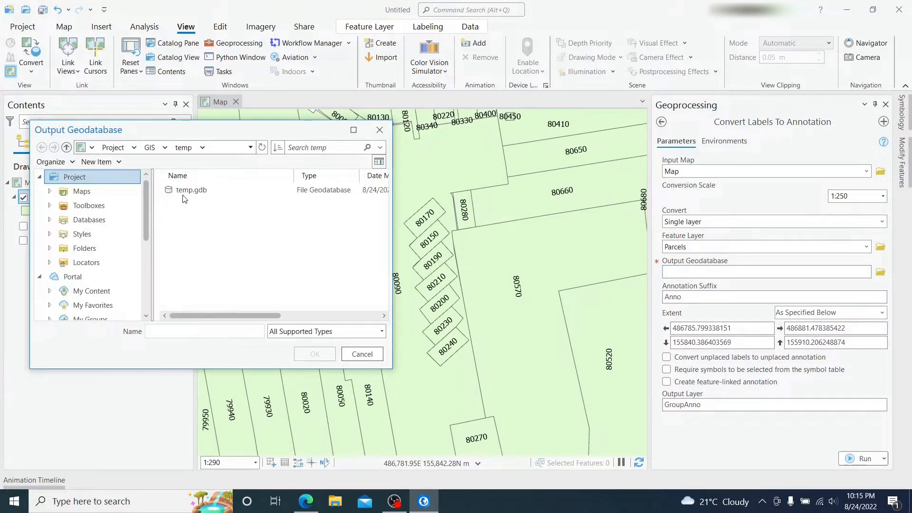
{"action": "left_click", "coordinate": [191, 190]}
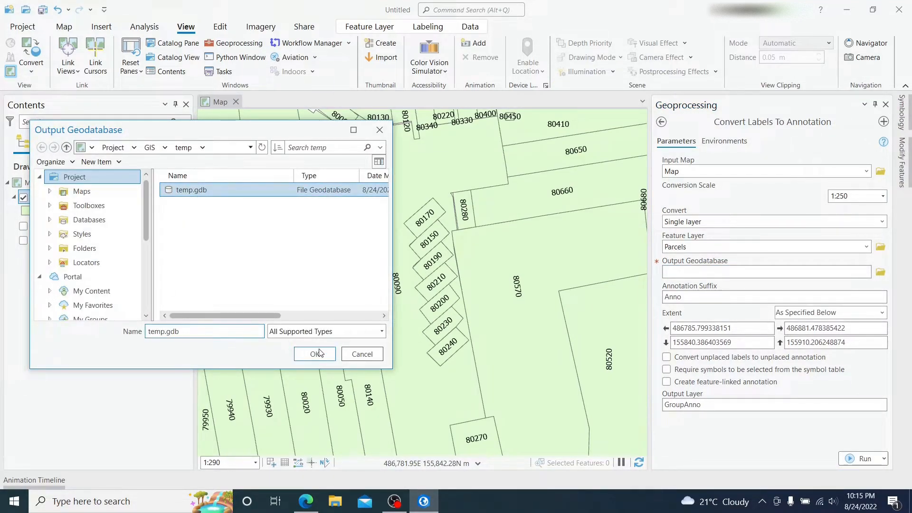
{"action": "left_click", "coordinate": [314, 353]}
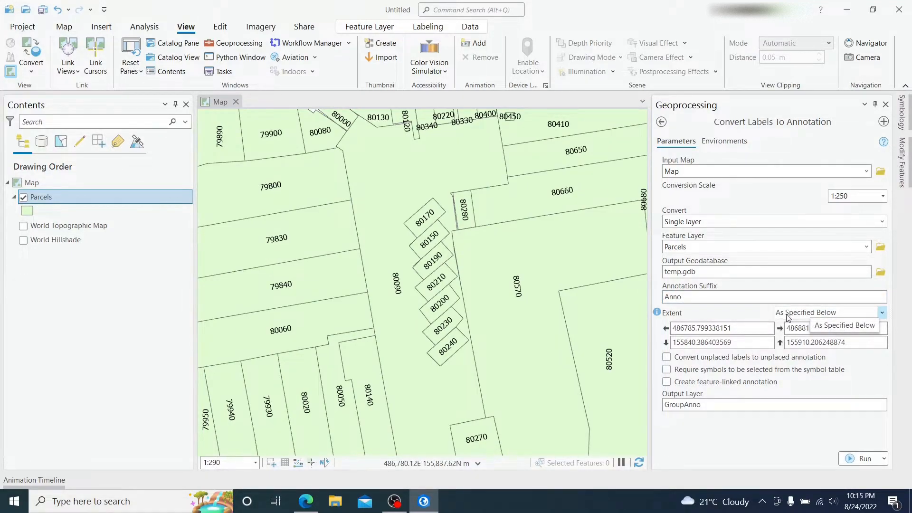
{"action": "left_click", "coordinate": [880, 312]}
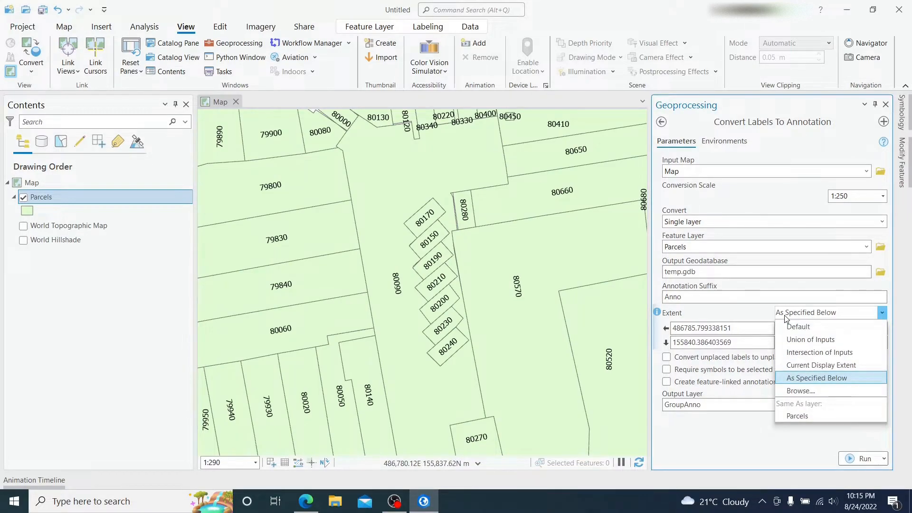
{"action": "mouse_move", "coordinate": [800, 416]}
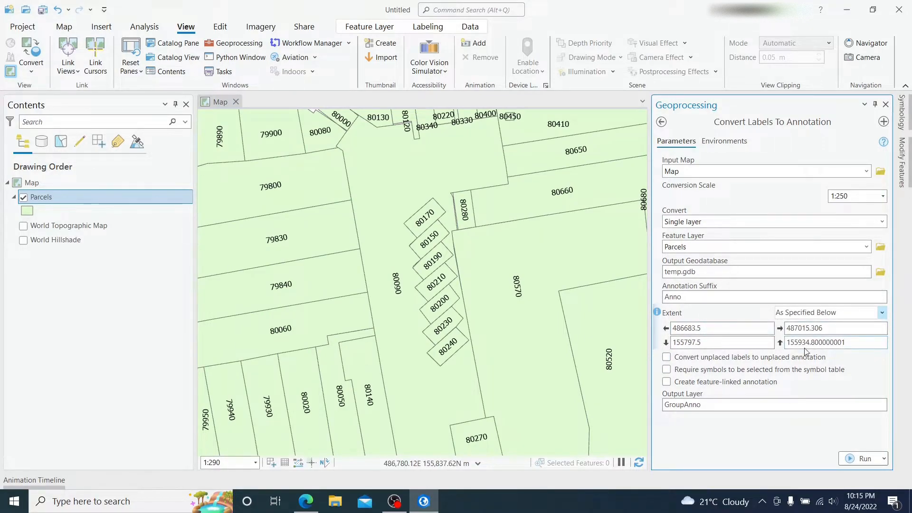
{"action": "mouse_move", "coordinate": [803, 352]}
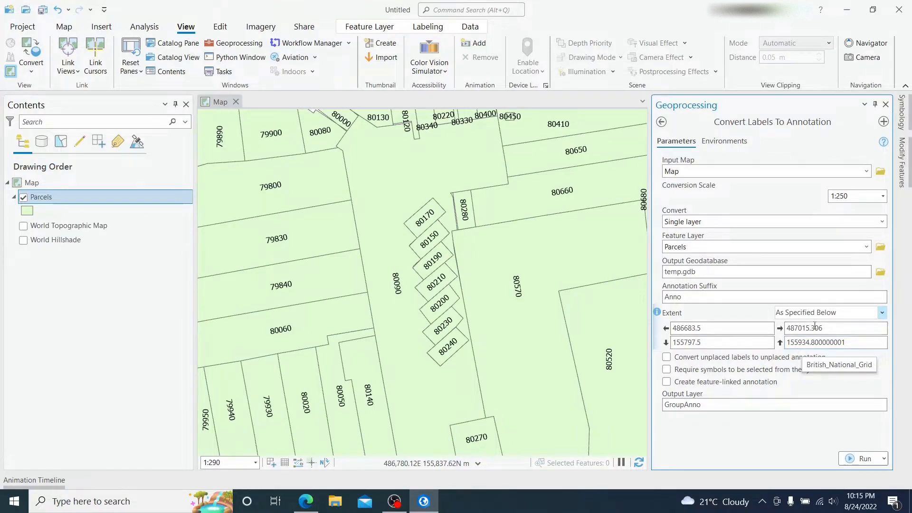
Match the extent to the Parcels layer and enable converting unplaced labels
{"action": "left_click", "coordinate": [881, 312]}
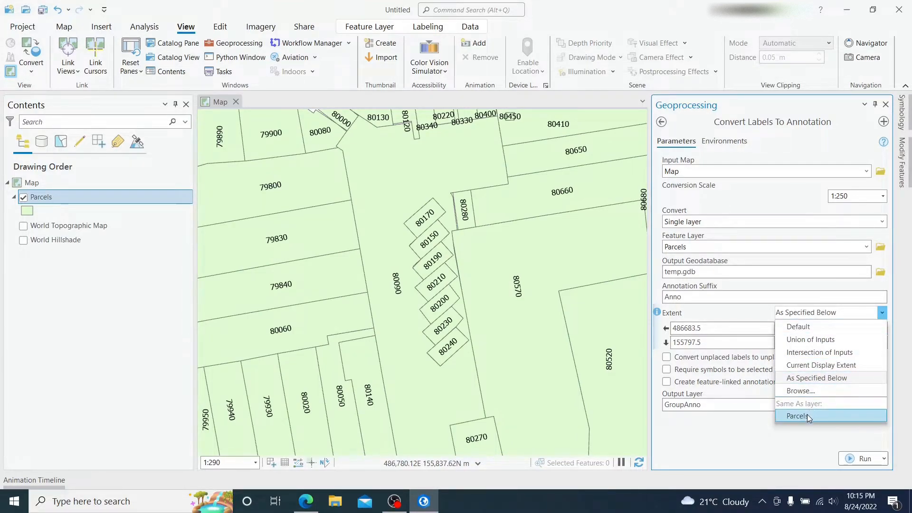
{"action": "left_click", "coordinate": [798, 417]}
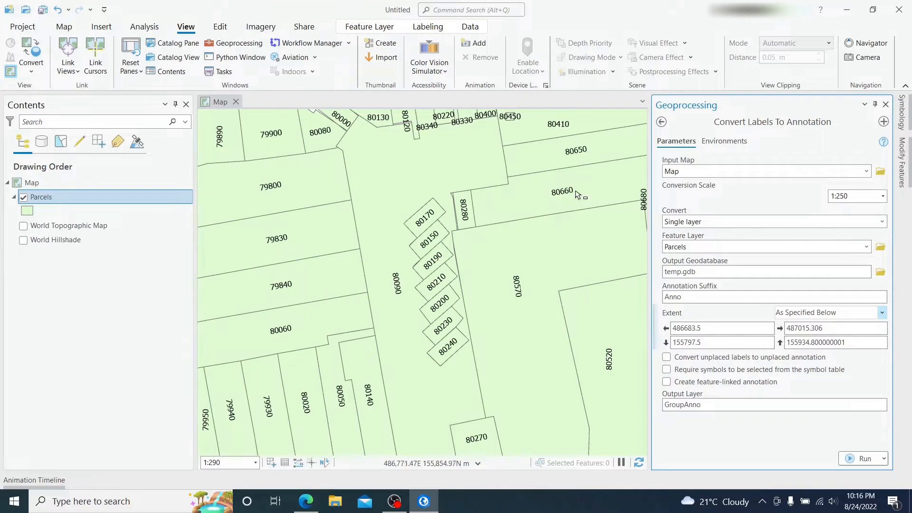
{"action": "mouse_move", "coordinate": [312, 412]}
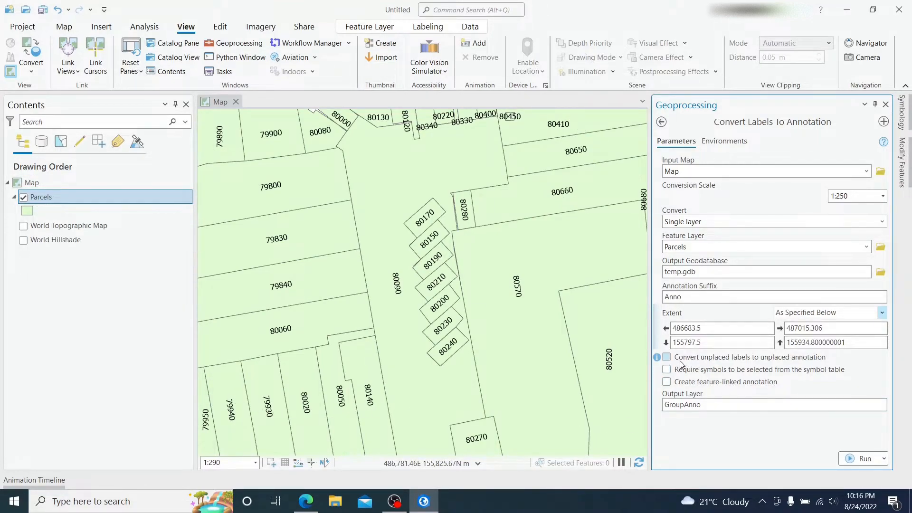
{"action": "left_click", "coordinate": [666, 357]}
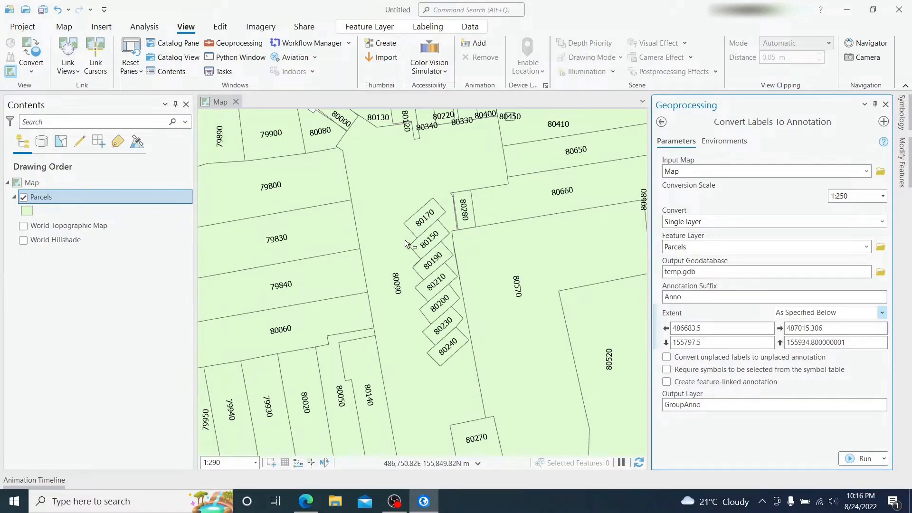
{"action": "mouse_move", "coordinate": [490, 271]}
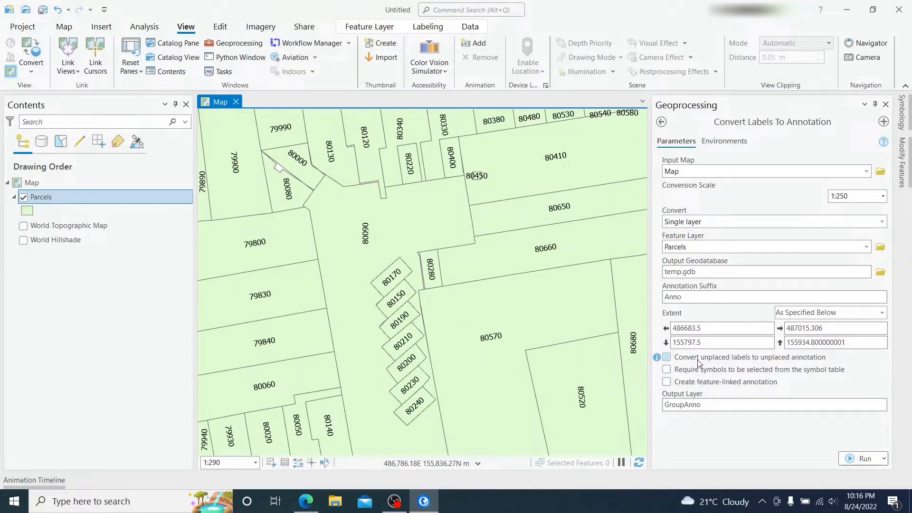
{"action": "left_click", "coordinate": [667, 357]}
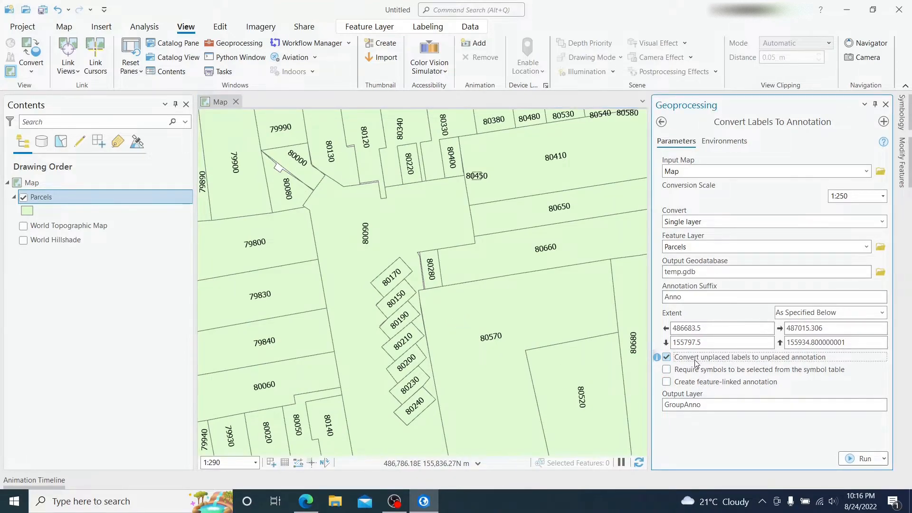
{"action": "mouse_move", "coordinate": [782, 363]}
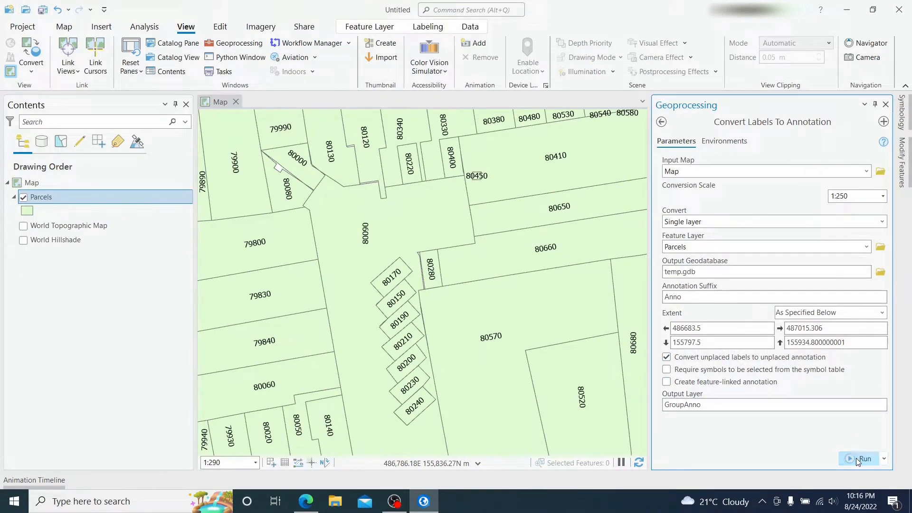
Convert the parcel labels to ParcelsAnno annotation and check temp.gdb in the Catalog pane
{"action": "left_click", "coordinate": [863, 459]}
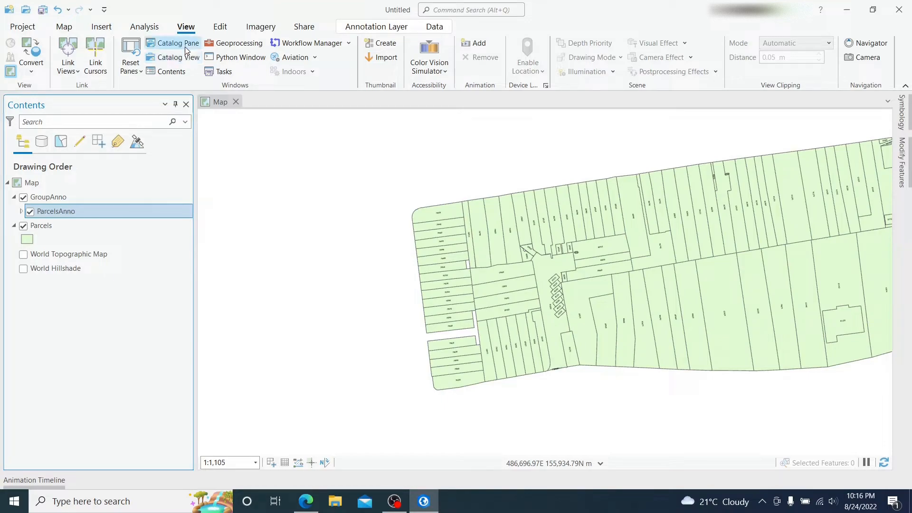
{"action": "left_click", "coordinate": [171, 43]}
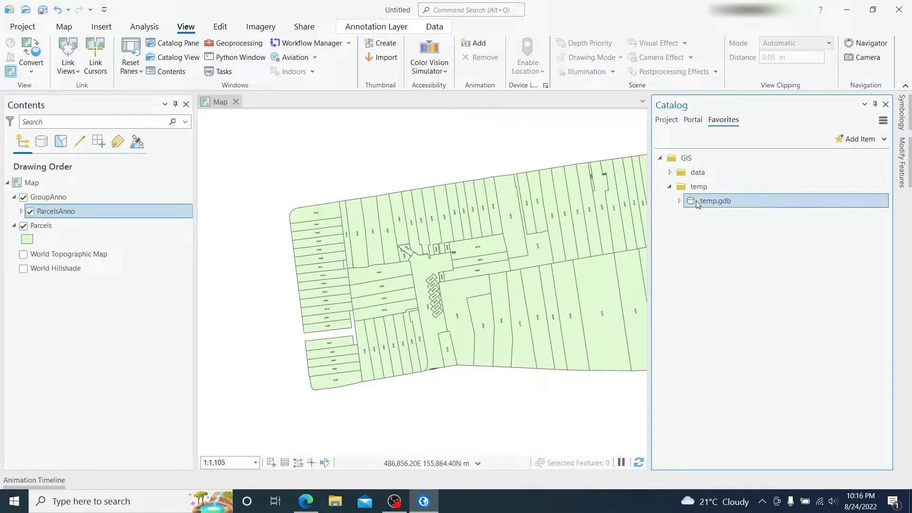
{"action": "right_click", "coordinate": [715, 201]}
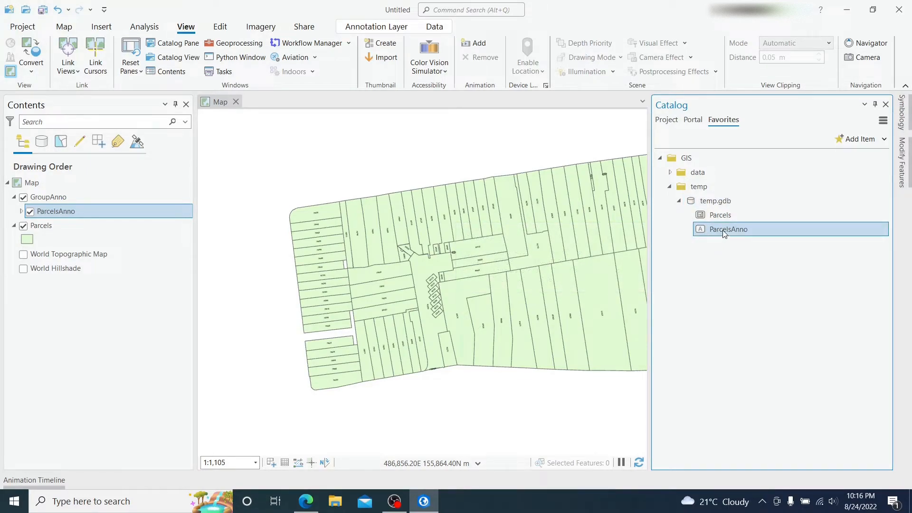
{"action": "mouse_move", "coordinate": [728, 229]}
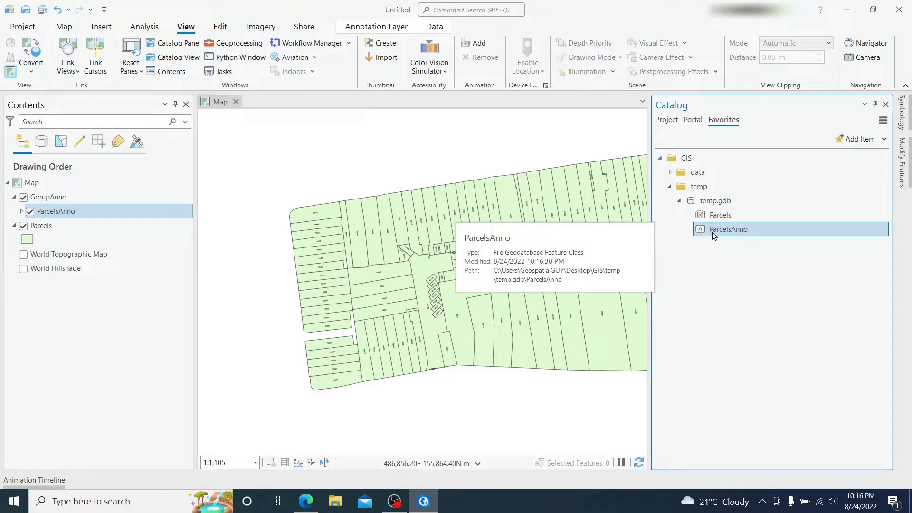
{"action": "mouse_move", "coordinate": [739, 236]}
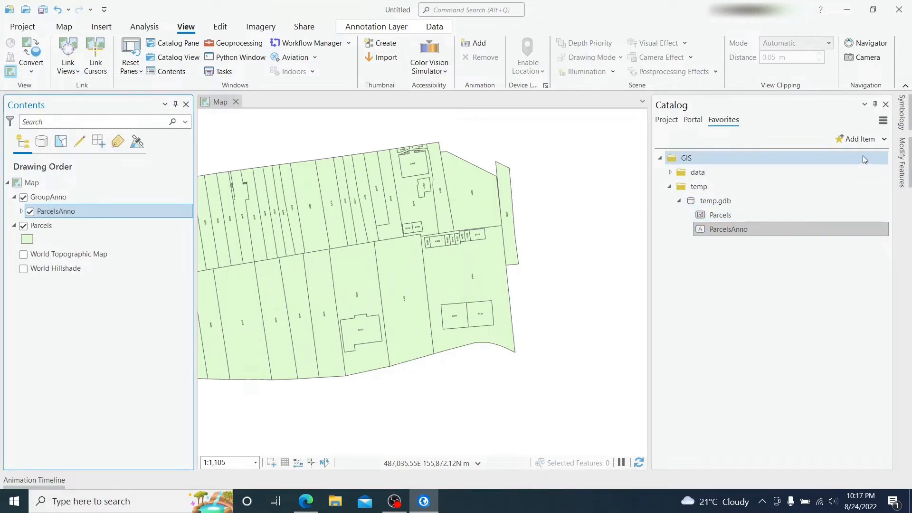
Add Parcels and ParcelsAnno as input layers in Export to CAD
{"action": "left_click", "coordinate": [239, 43]}
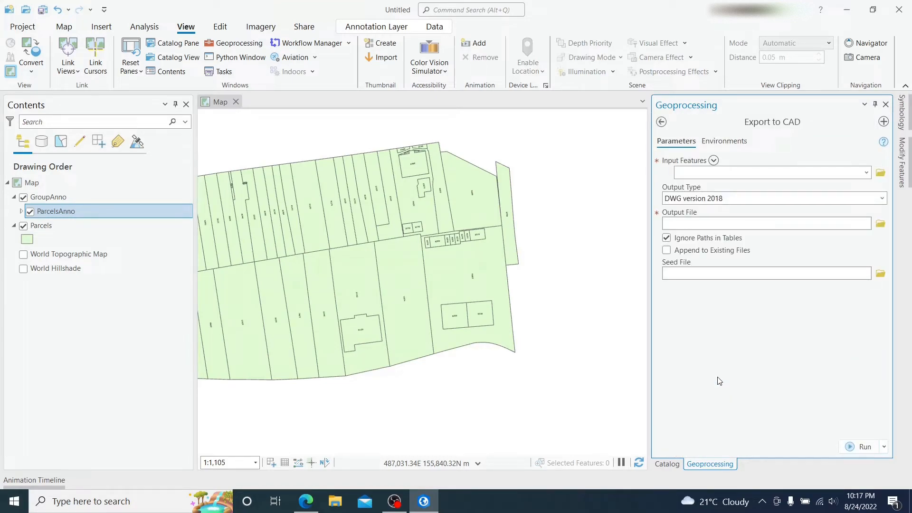
{"action": "left_click", "coordinate": [42, 226]}
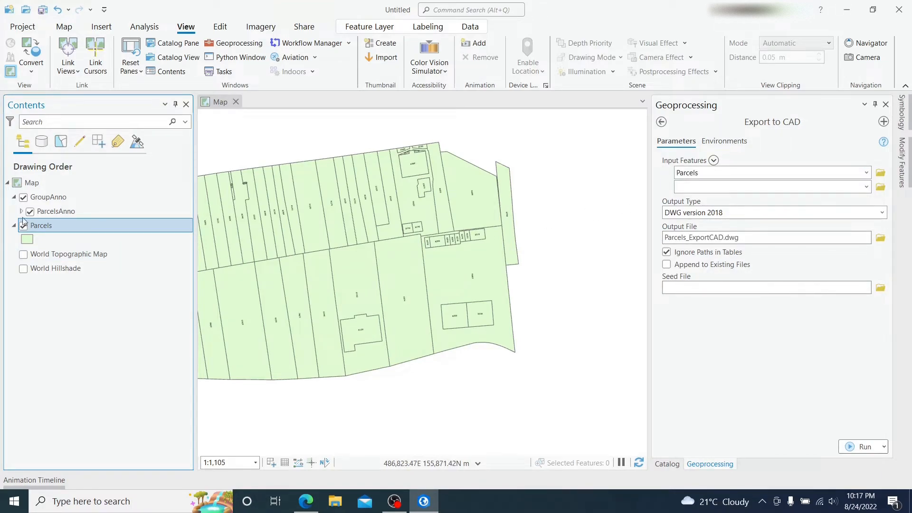
{"action": "left_click", "coordinate": [57, 211]}
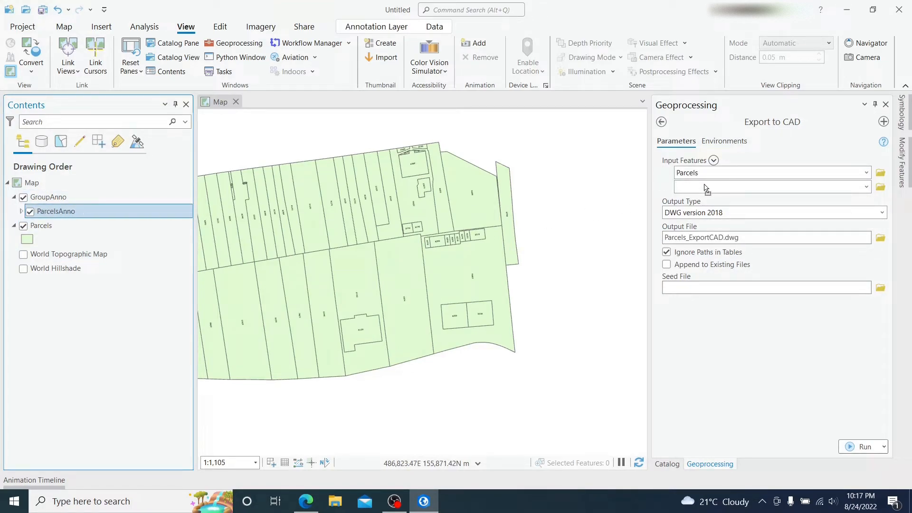
{"action": "left_click", "coordinate": [767, 186]}
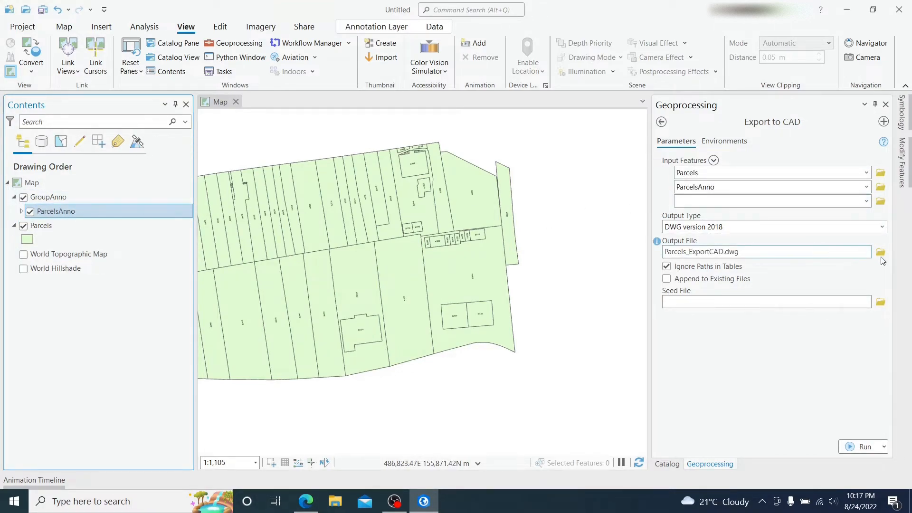
Set the Export to CAD output file to temp.dwg
{"action": "left_click", "coordinate": [880, 252]}
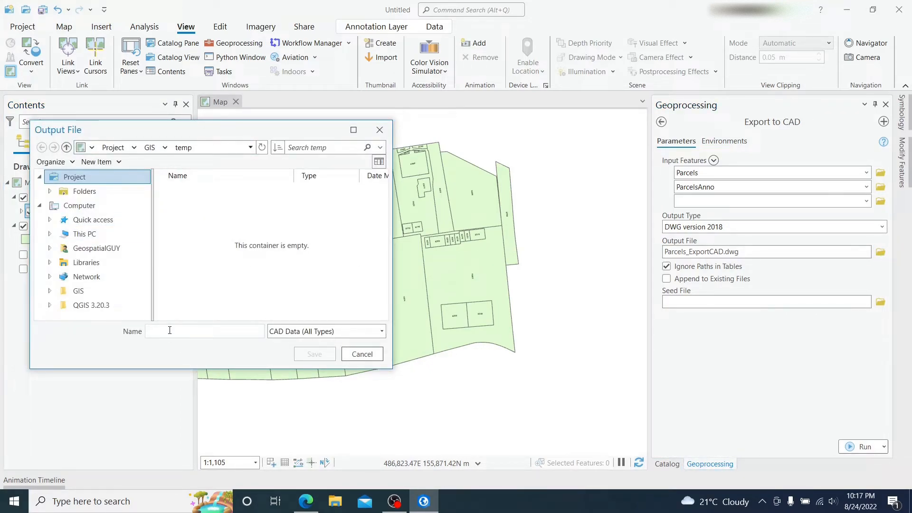
{"action": "type", "text": "temp.dwg"}
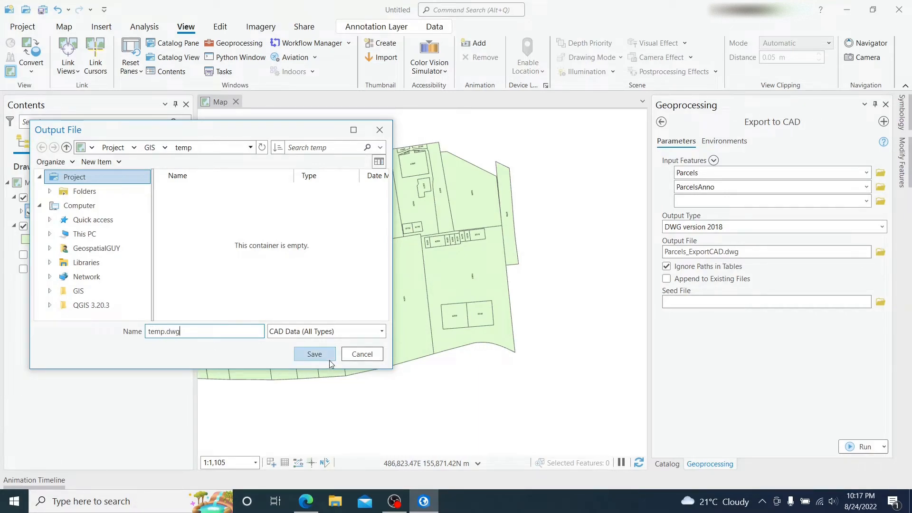
{"action": "left_click", "coordinate": [314, 354]}
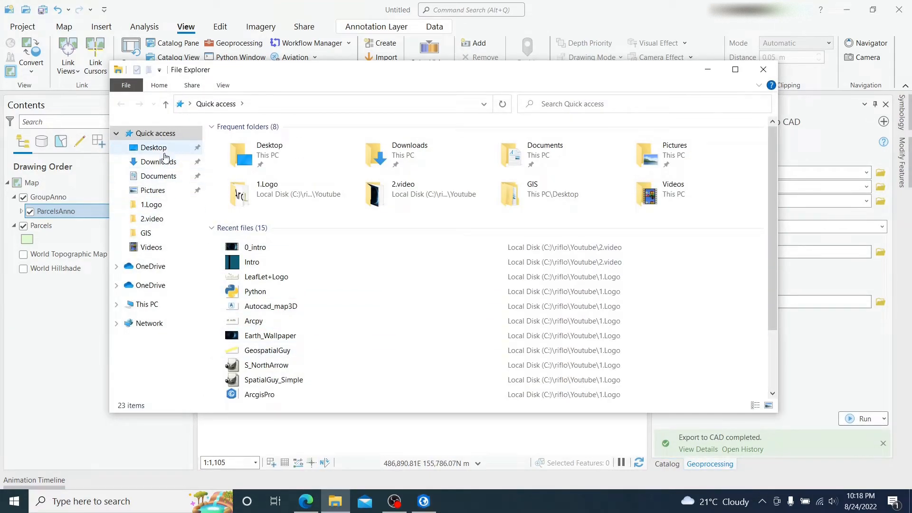
Open temp.dwg from the Desktop GIS temp folder in DWG TrueView
{"action": "left_click", "coordinate": [269, 154]}
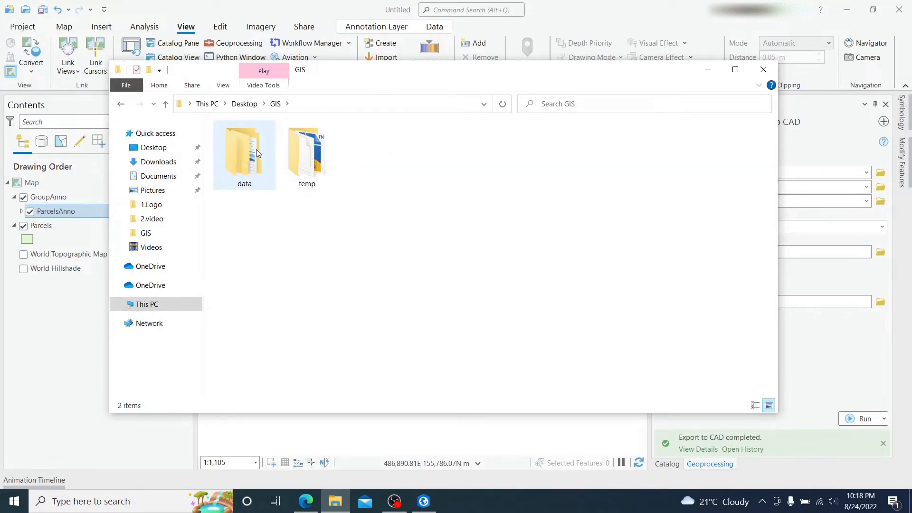
{"action": "double_click", "coordinate": [307, 154]}
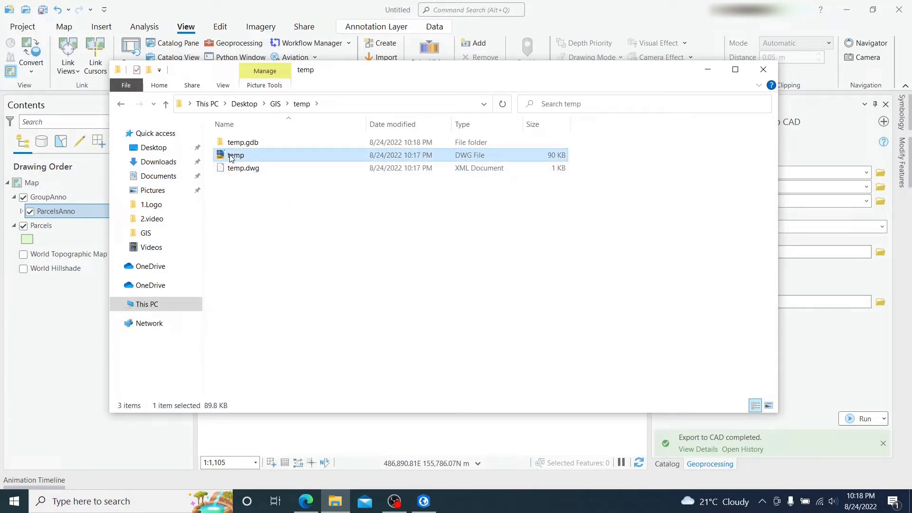
{"action": "double_click", "coordinate": [235, 155]}
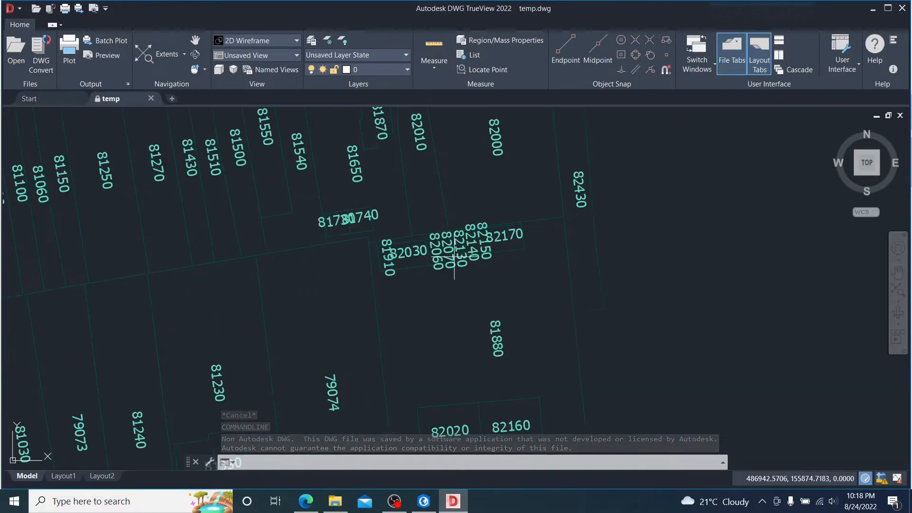
{"action": "left_click", "coordinate": [167, 55]}
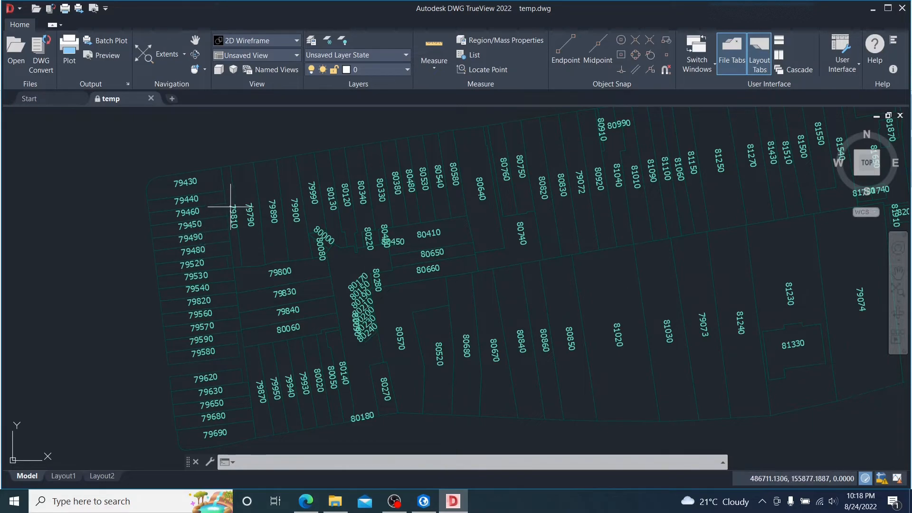
{"action": "mouse_move", "coordinate": [296, 232]}
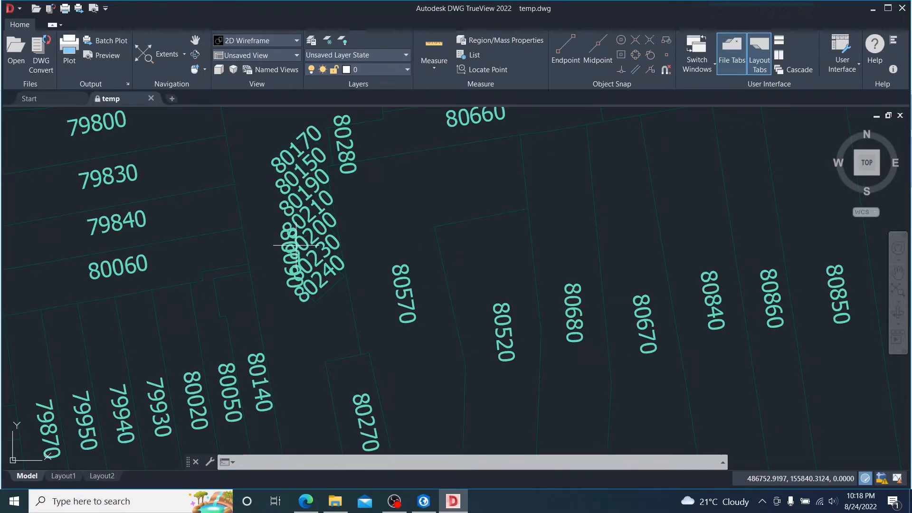
{"action": "mouse_move", "coordinate": [314, 288]}
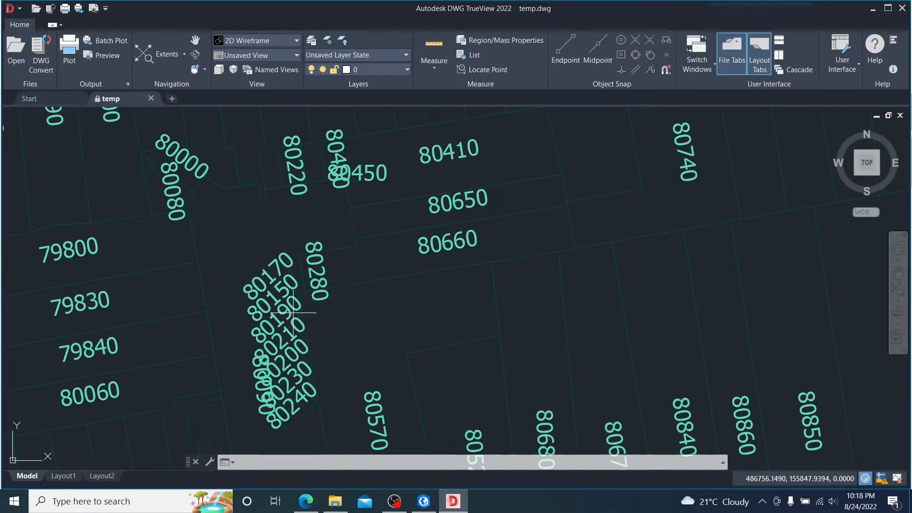
{"action": "mouse_move", "coordinate": [349, 186]}
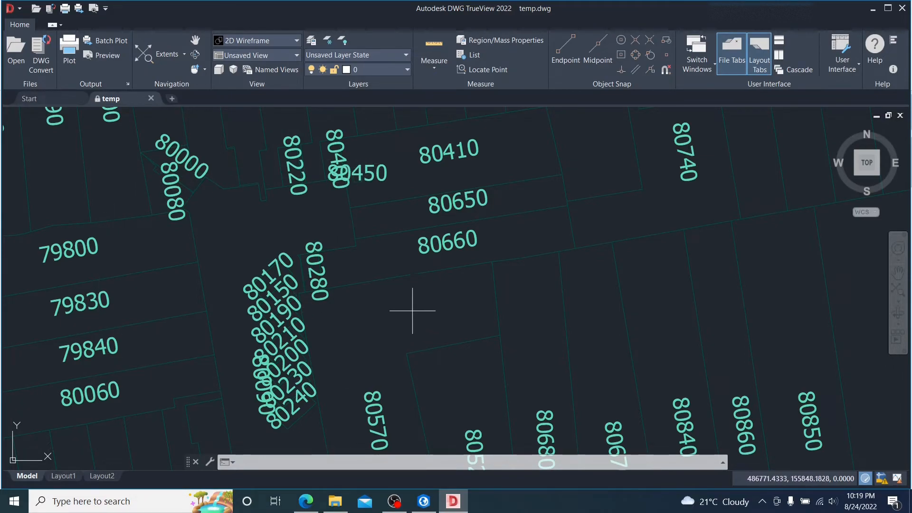
{"action": "mouse_move", "coordinate": [310, 227]}
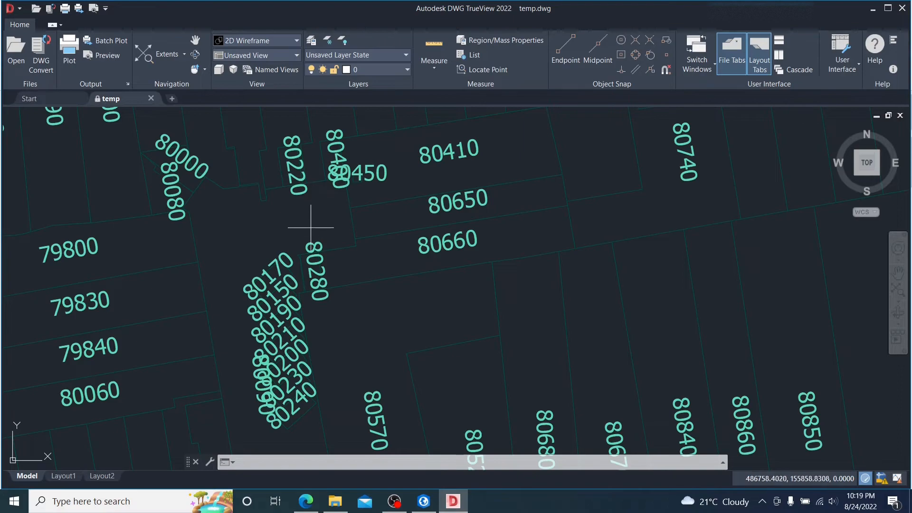
{"action": "mouse_move", "coordinate": [309, 262]}
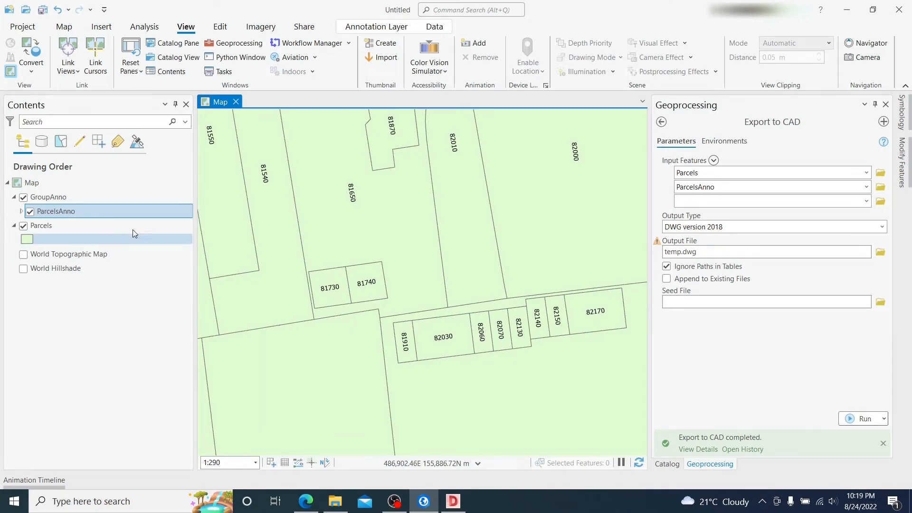
Show the context menu for the ParcelsAnno layer in the Contents pane
{"action": "right_click", "coordinate": [55, 210]}
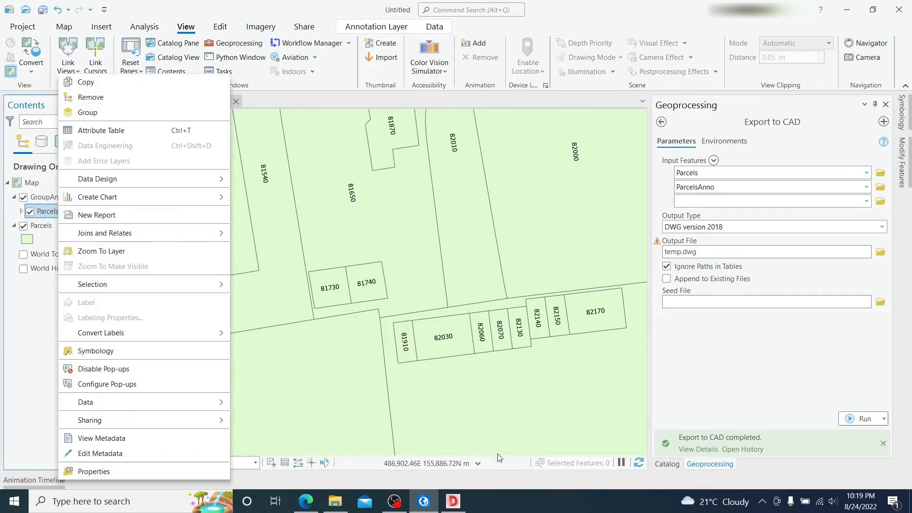